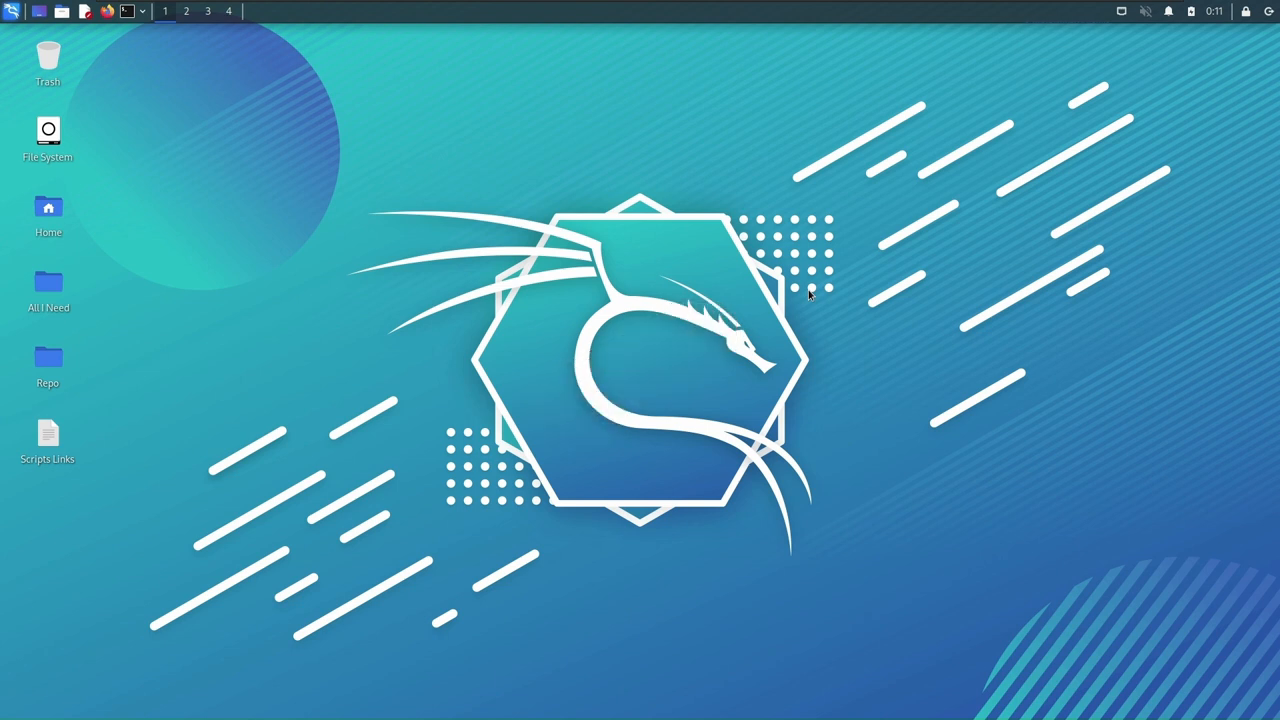
mouse_move(660, 318)
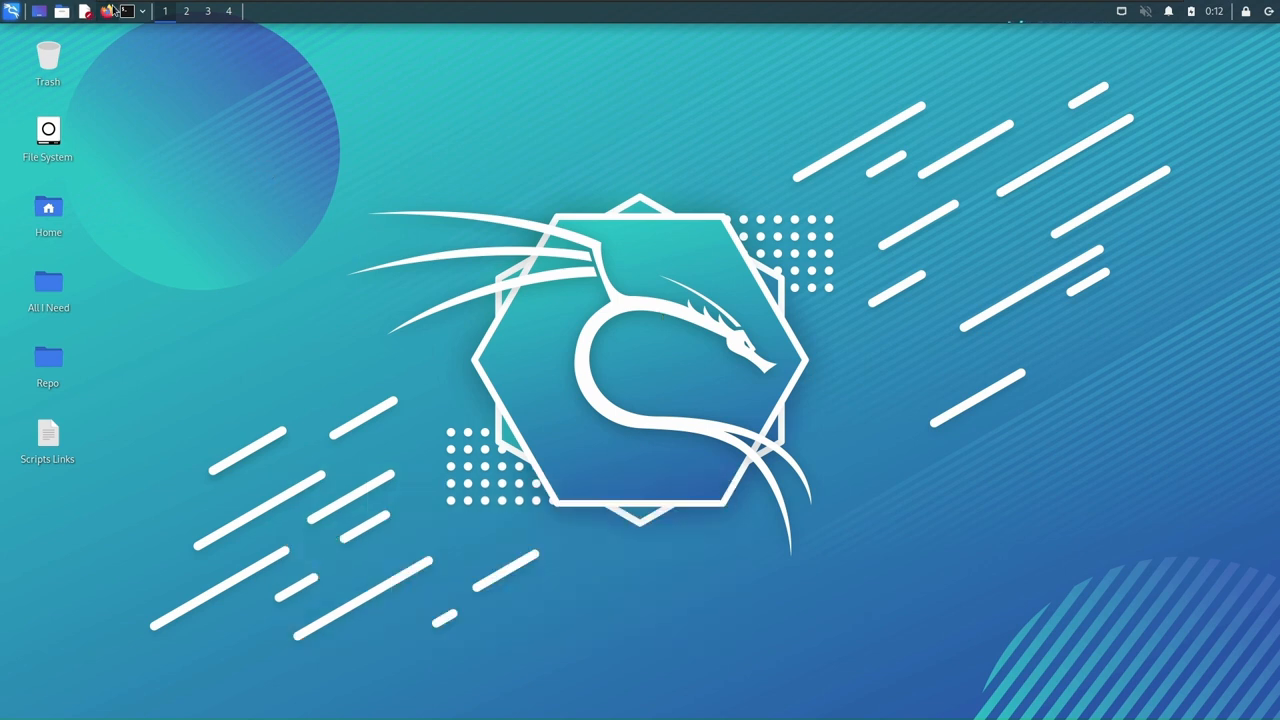
mouse_move(120, 12)
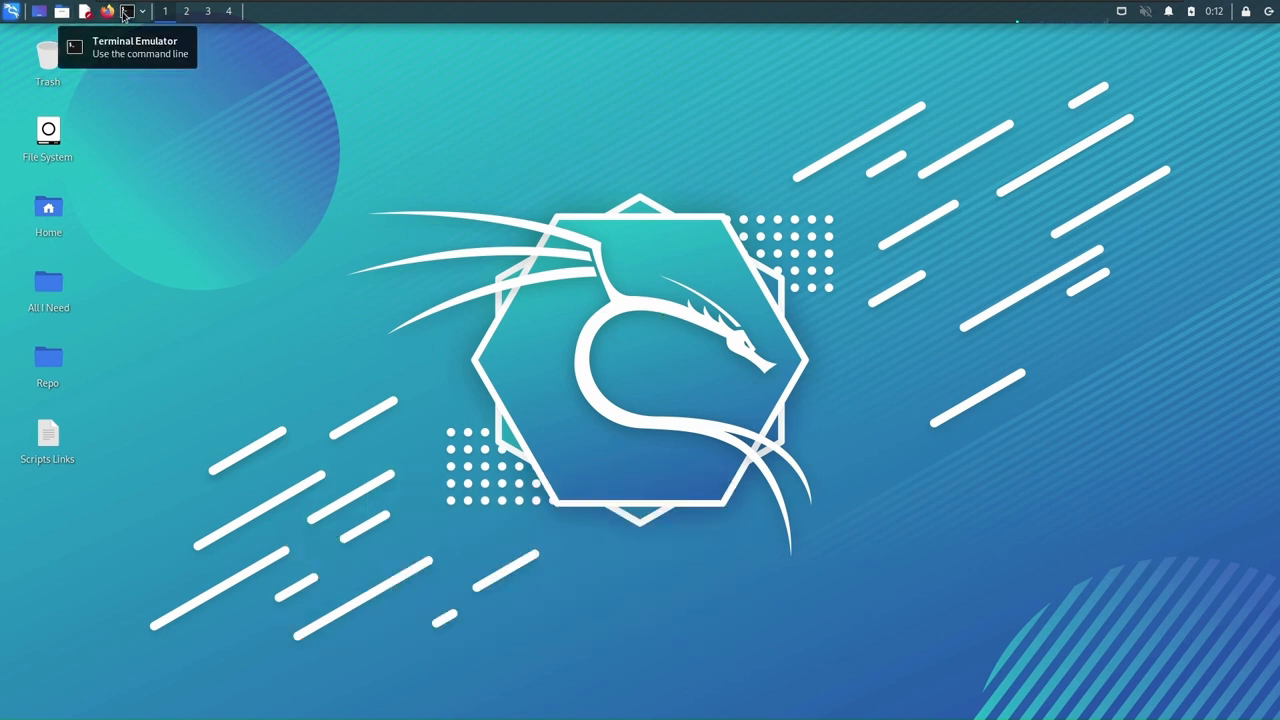
Get a root shell in a fresh QTerminal with sudo su and the password.
click(124, 12)
text(df -H)
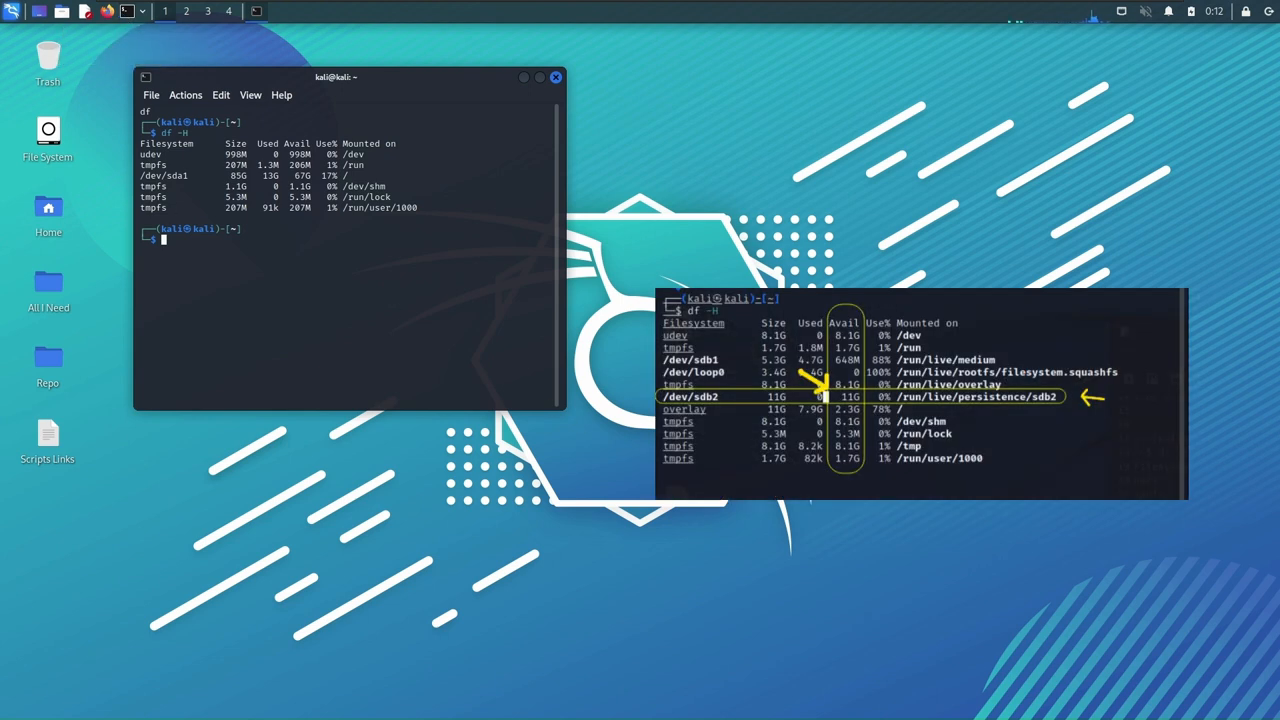
mouse_move(854, 32)
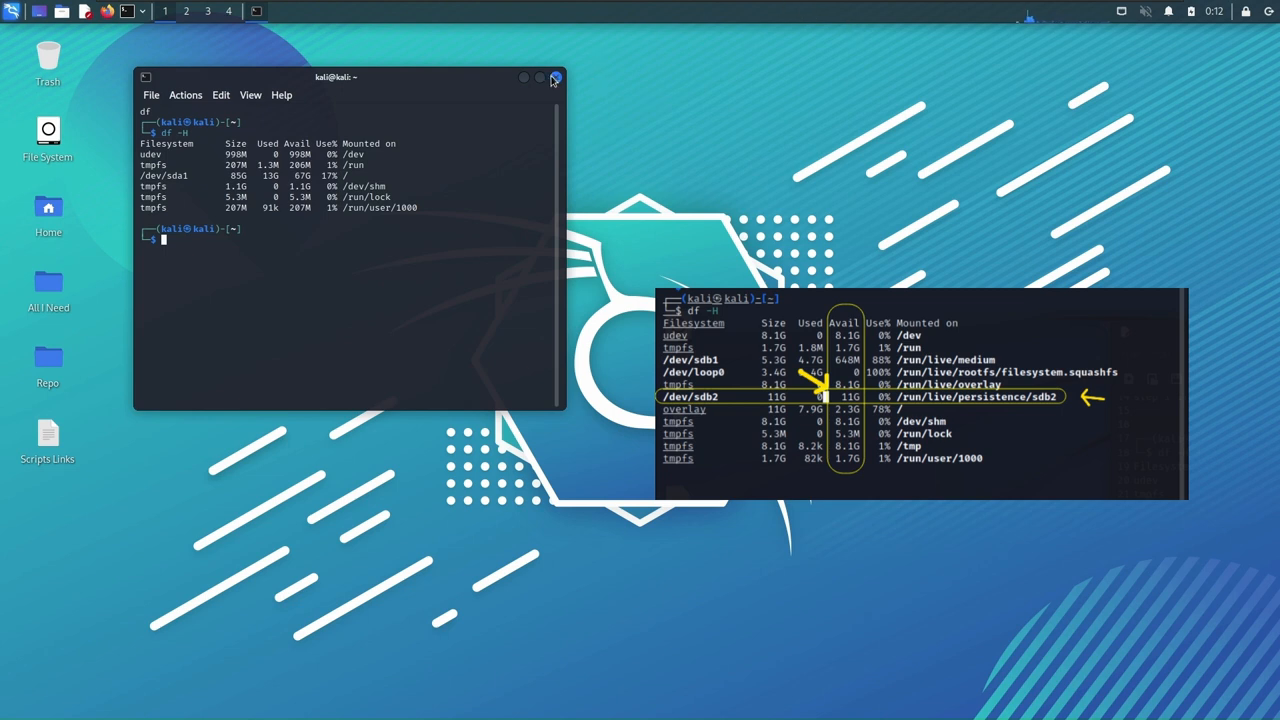
click(556, 76)
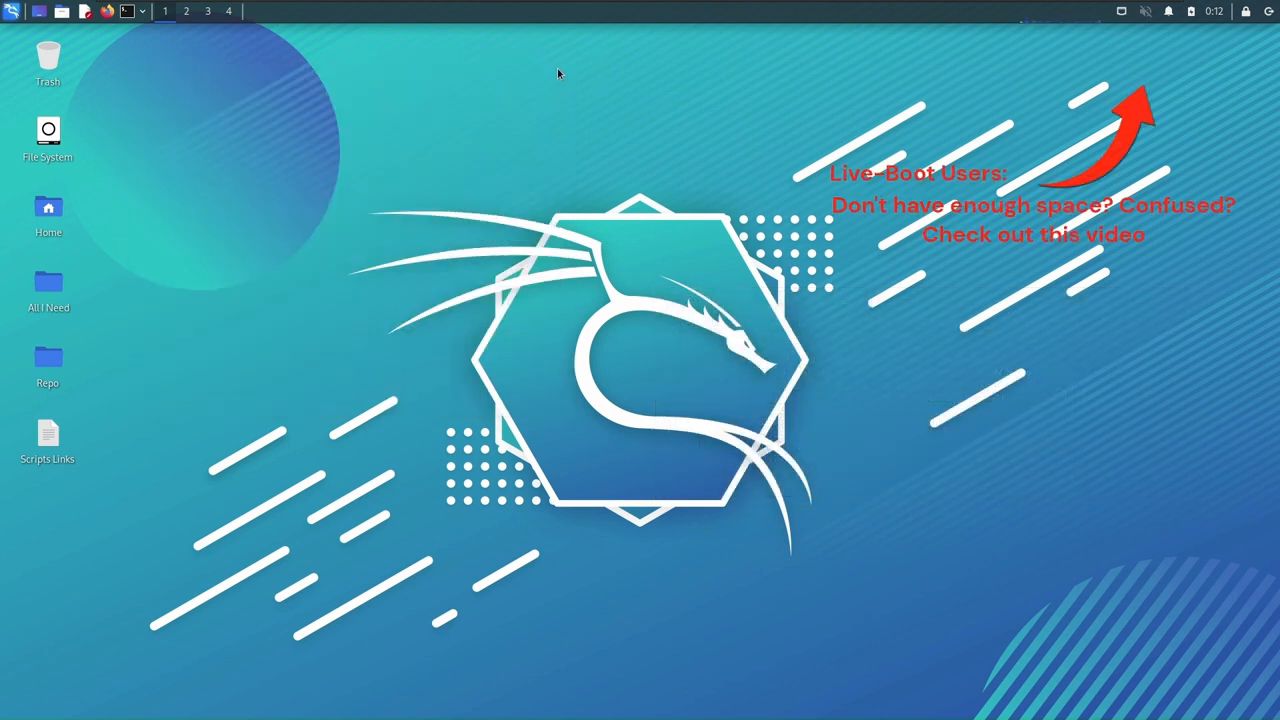
mouse_move(550, 76)
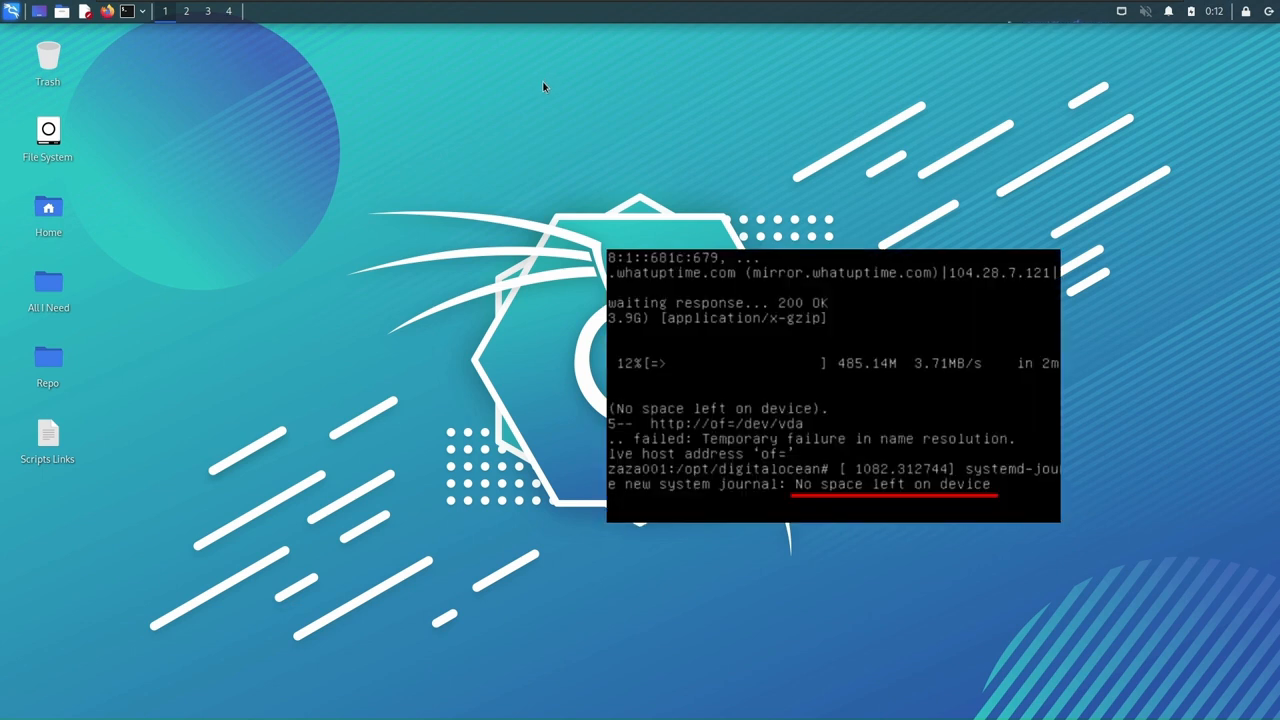
mouse_move(136, 40)
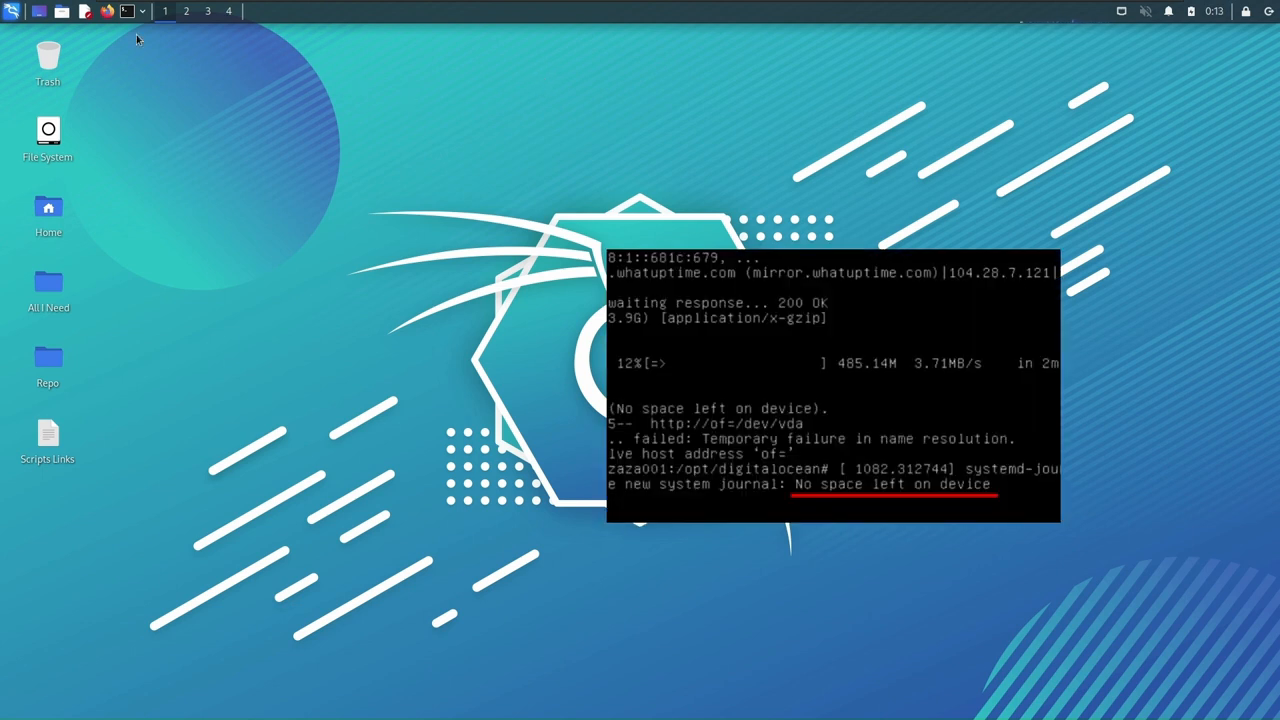
click(124, 12)
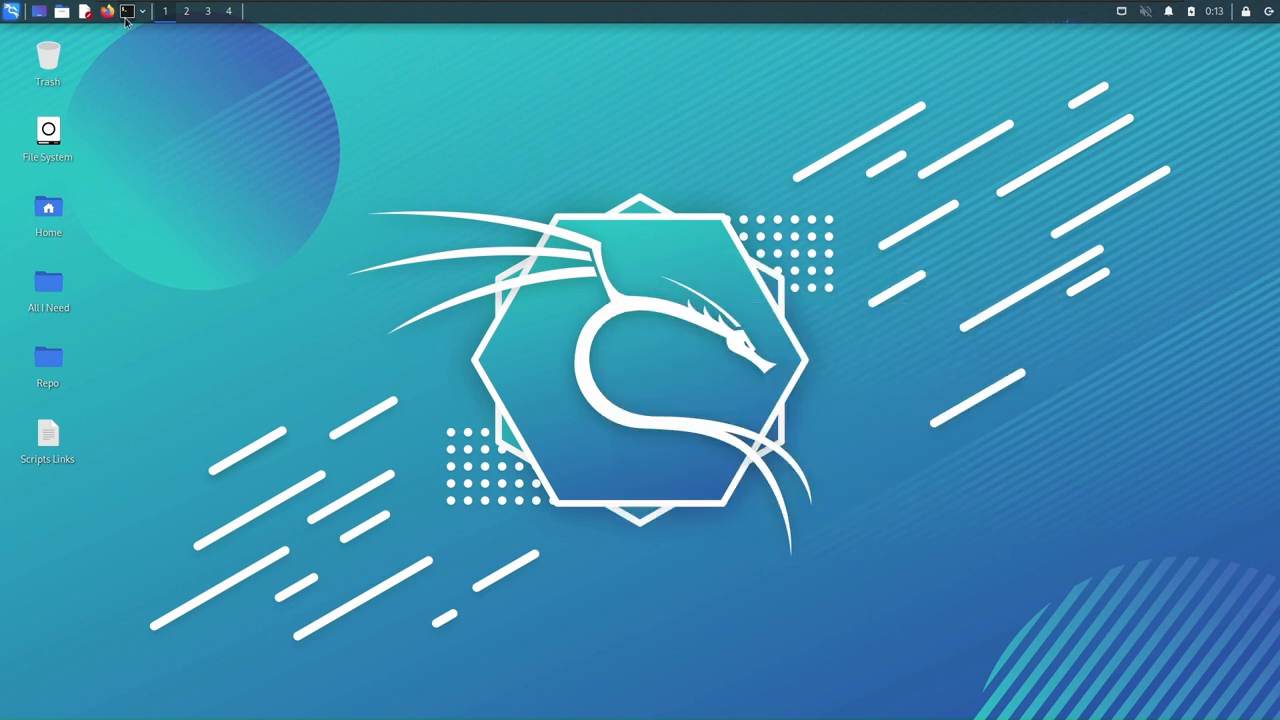
click(126, 12)
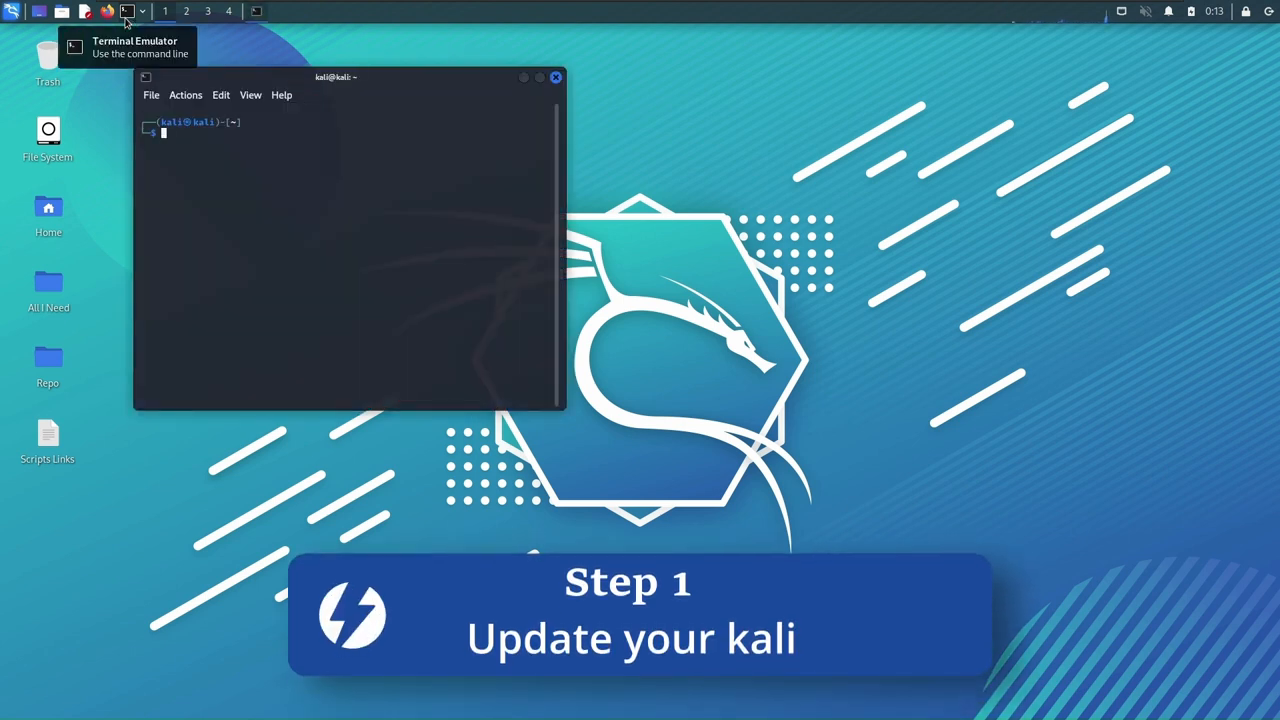
text(sudo su)
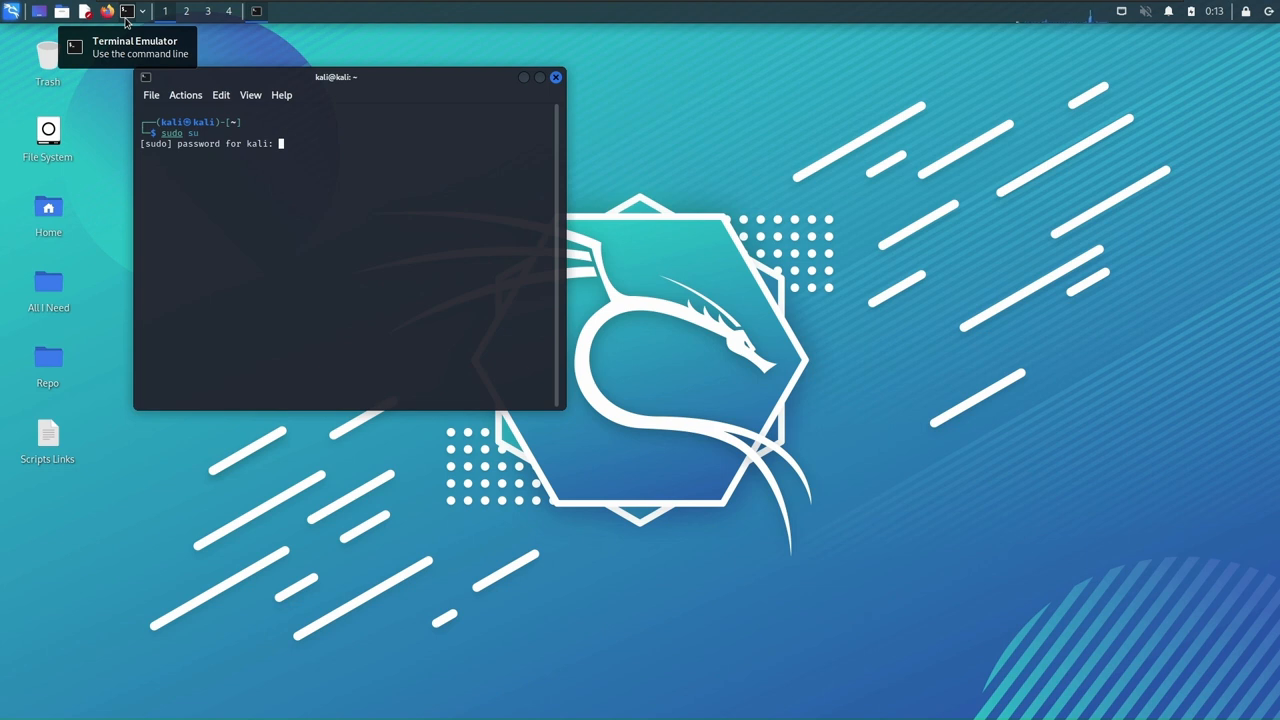
key(Return)
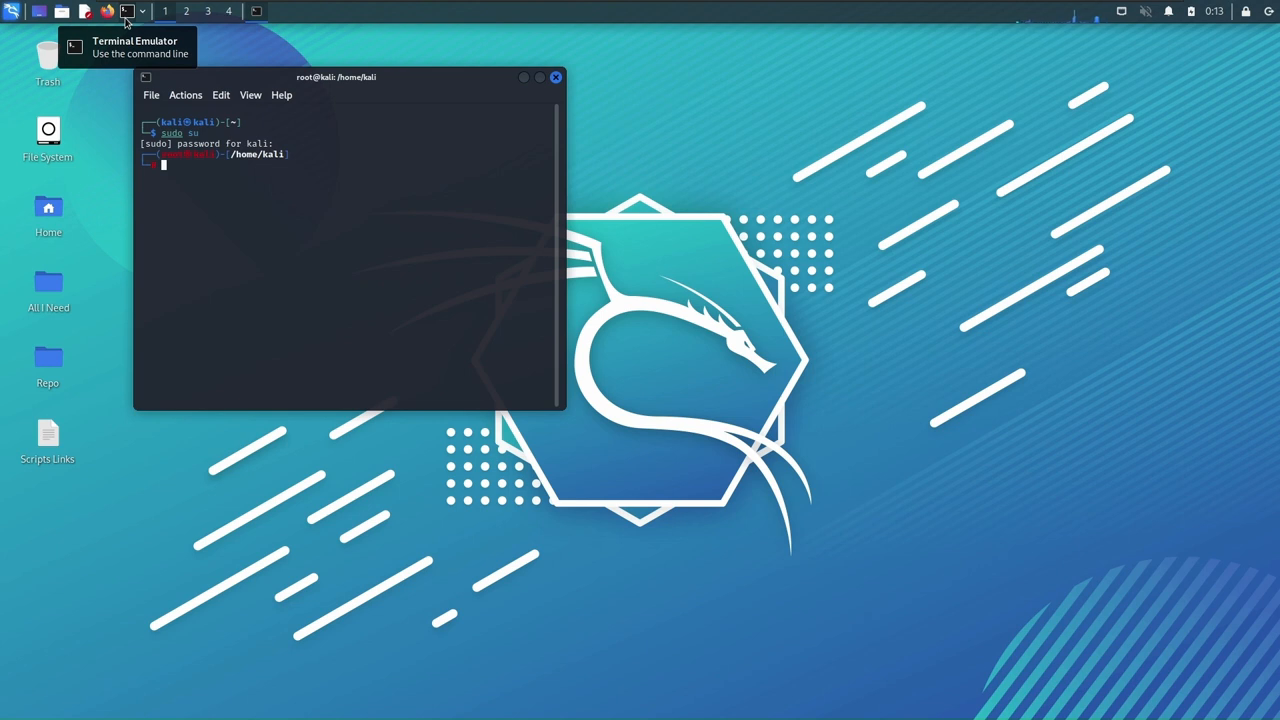
Enter apt-get update && apt-get upgrade -y to update and upgrade the system.
text(apt)
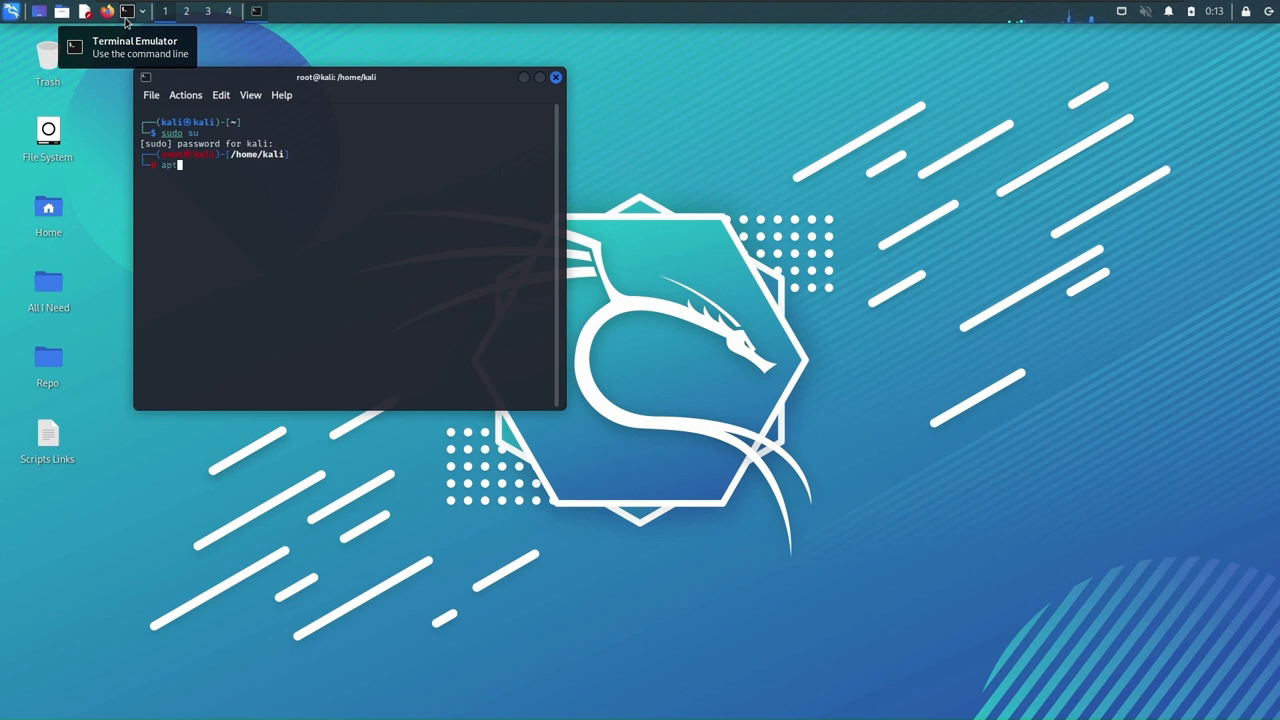
text(-get)
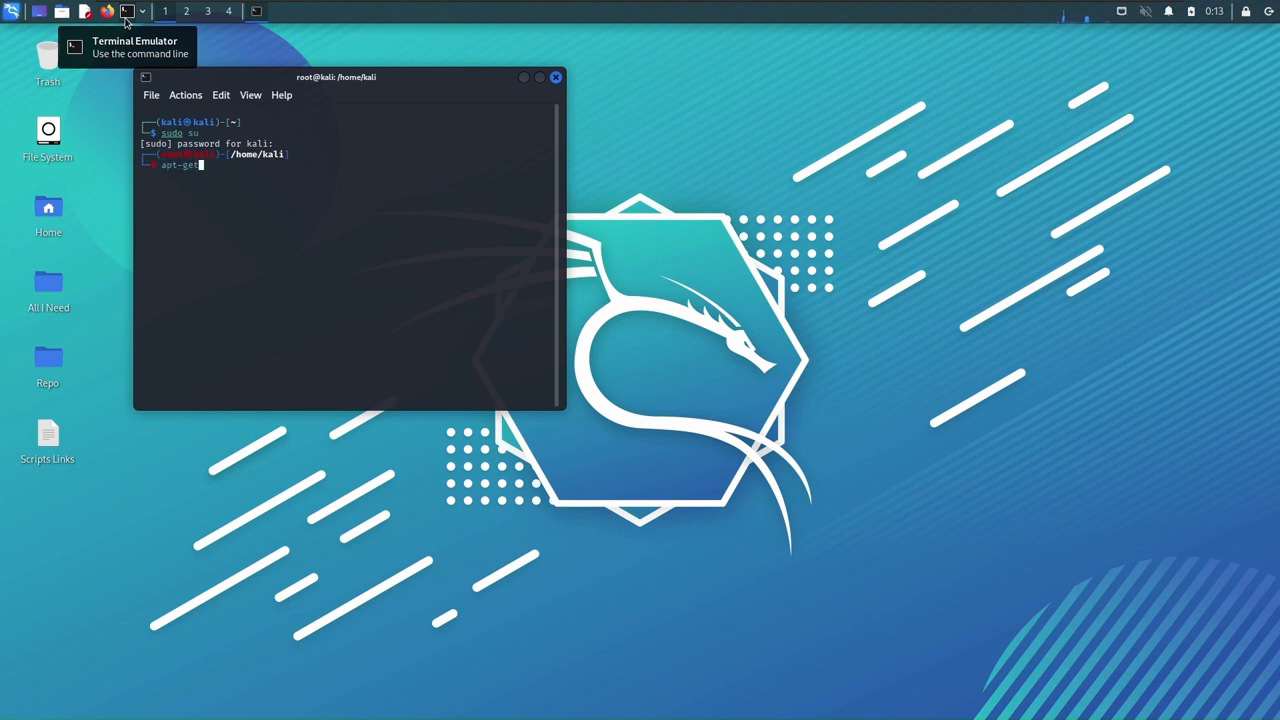
text(update && apt-get)
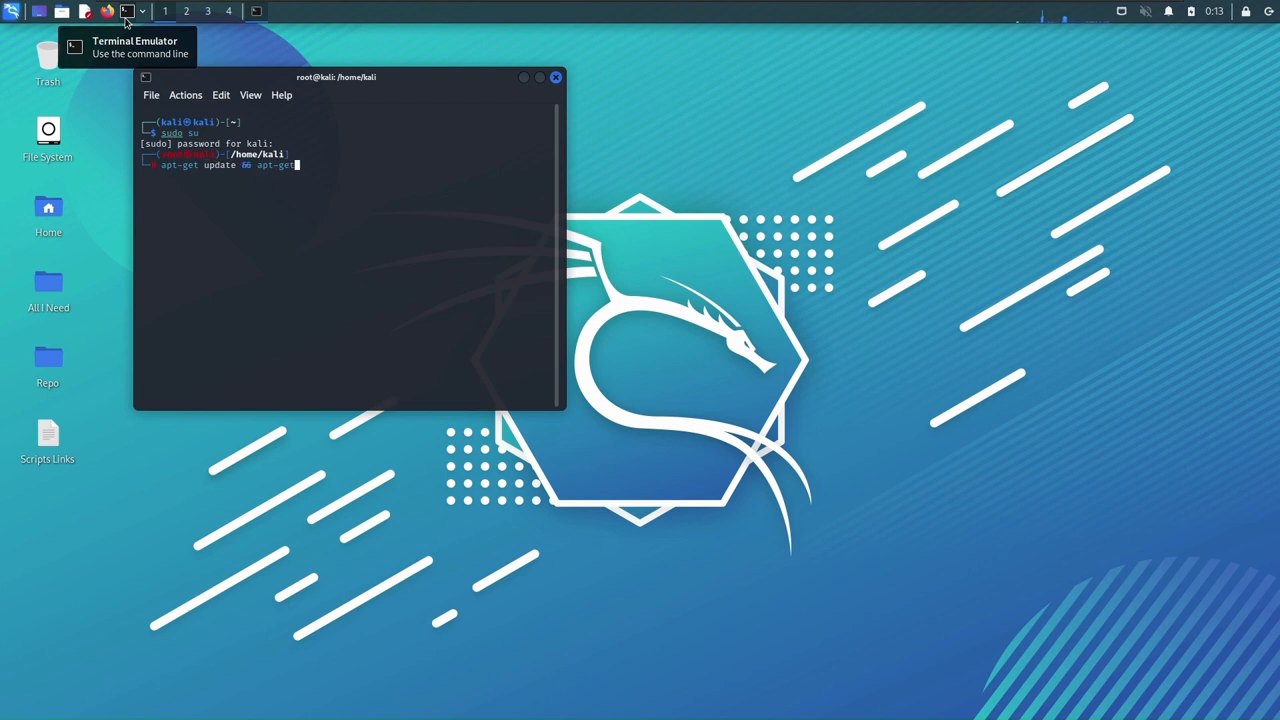
text(upgrade -y)
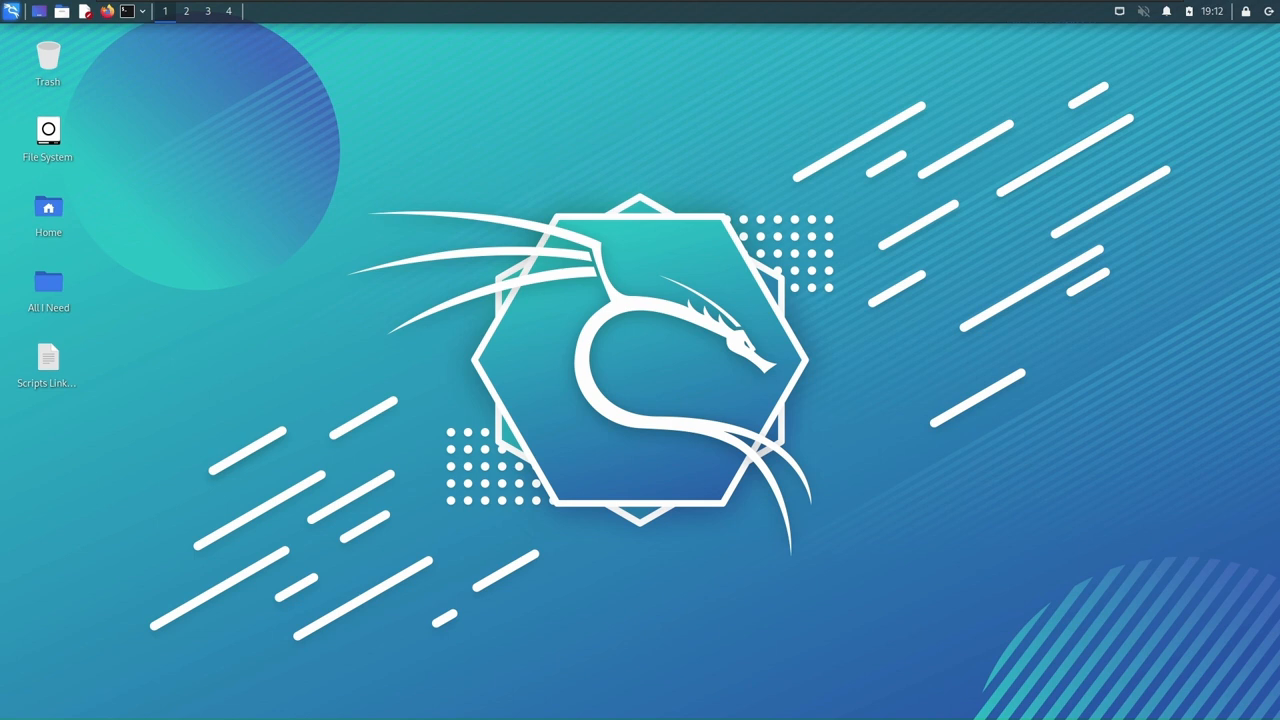
mouse_move(228, 336)
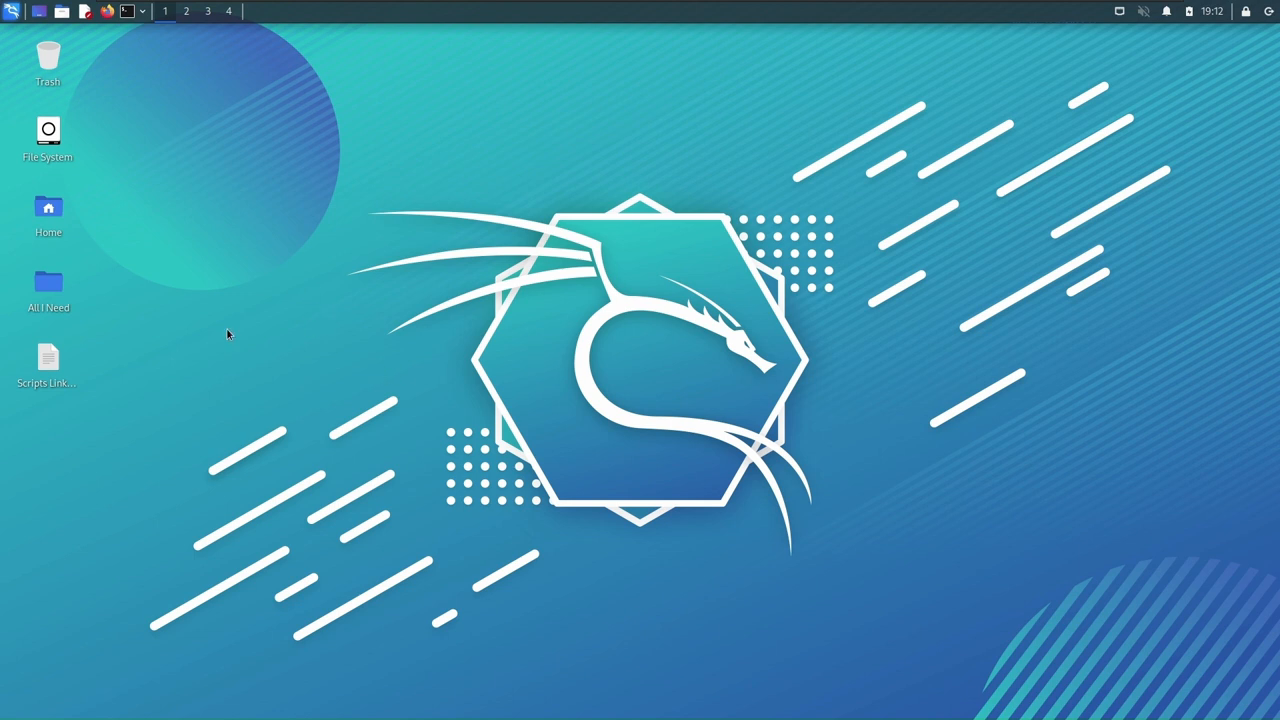
double_click(48, 362)
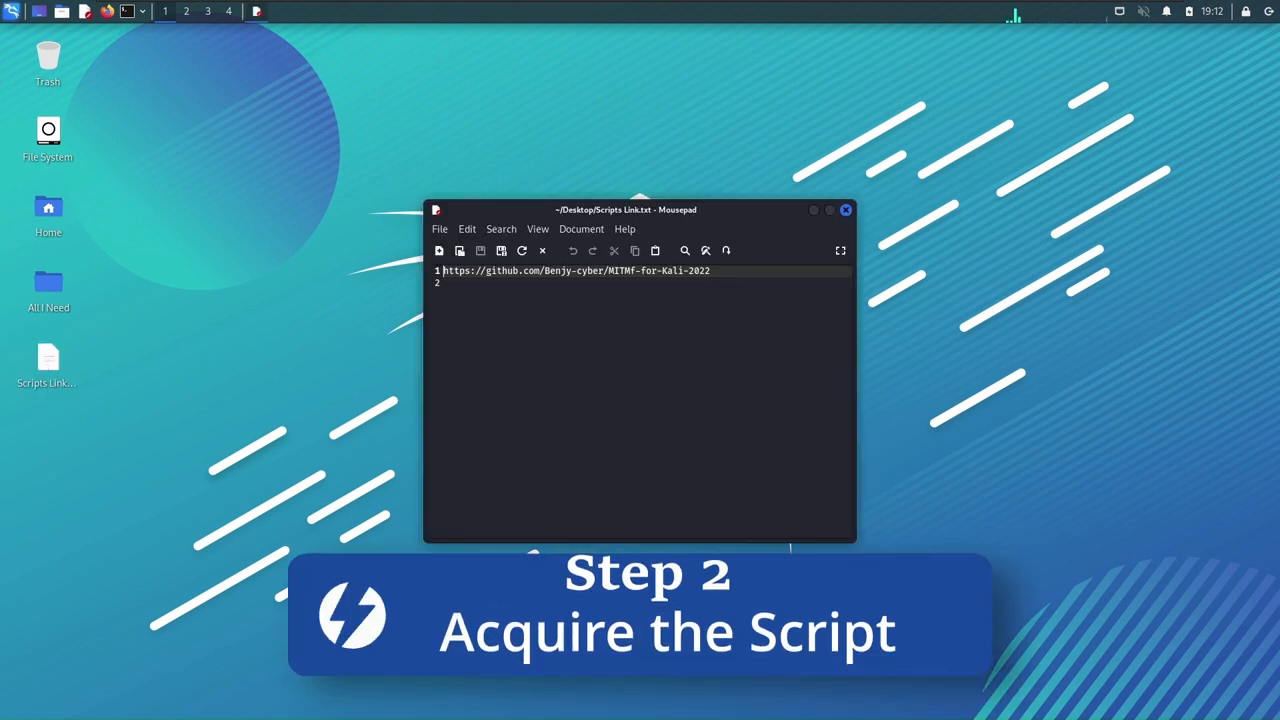
triple_click(576, 270)
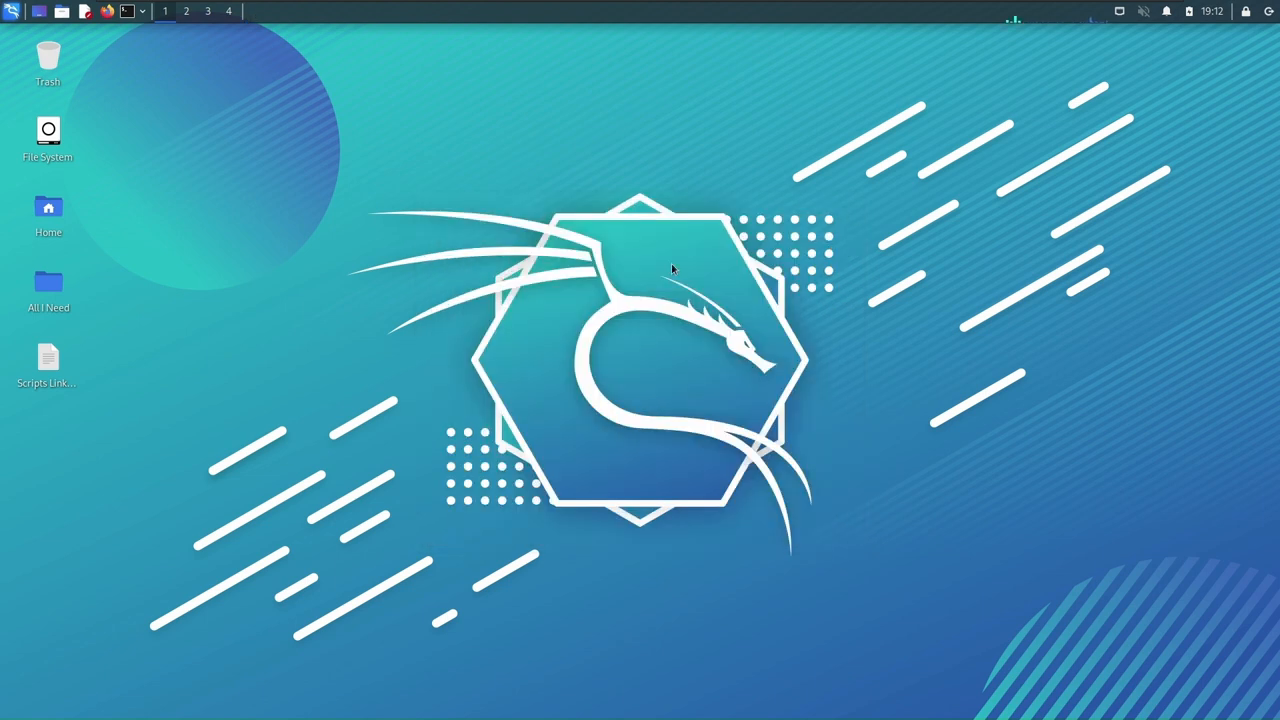
mouse_move(184, 284)
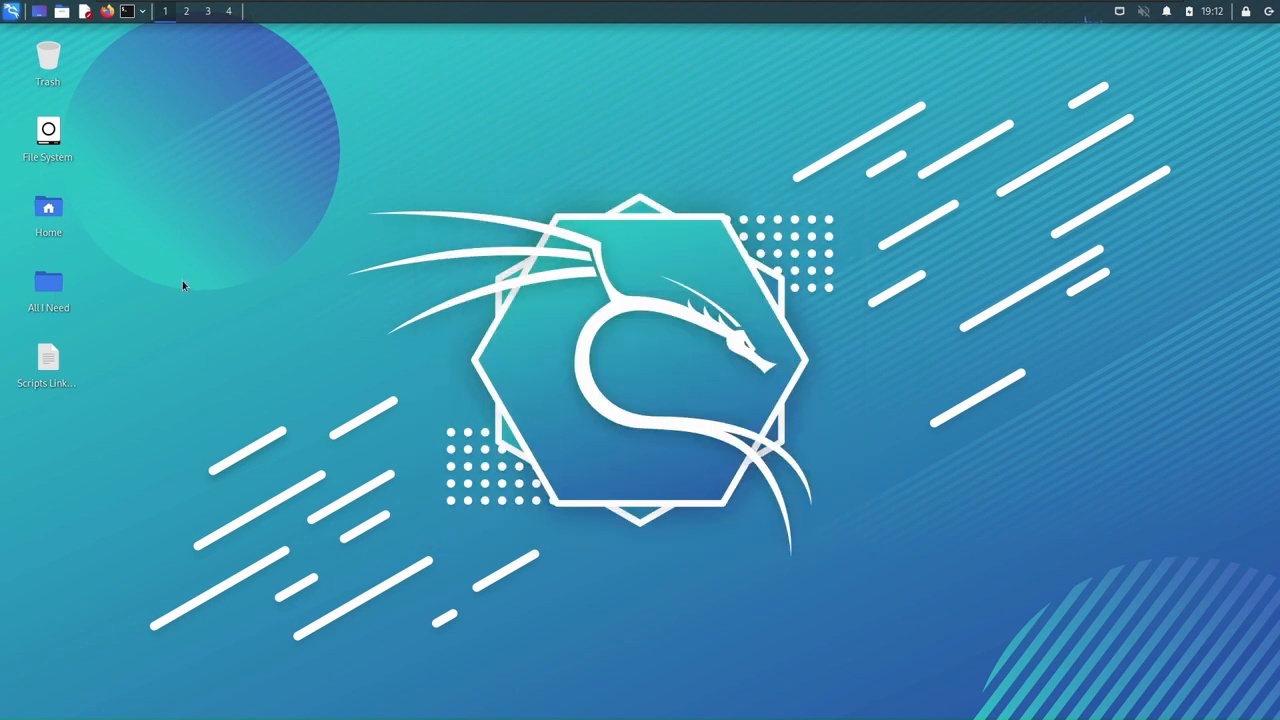
right_click(184, 284)
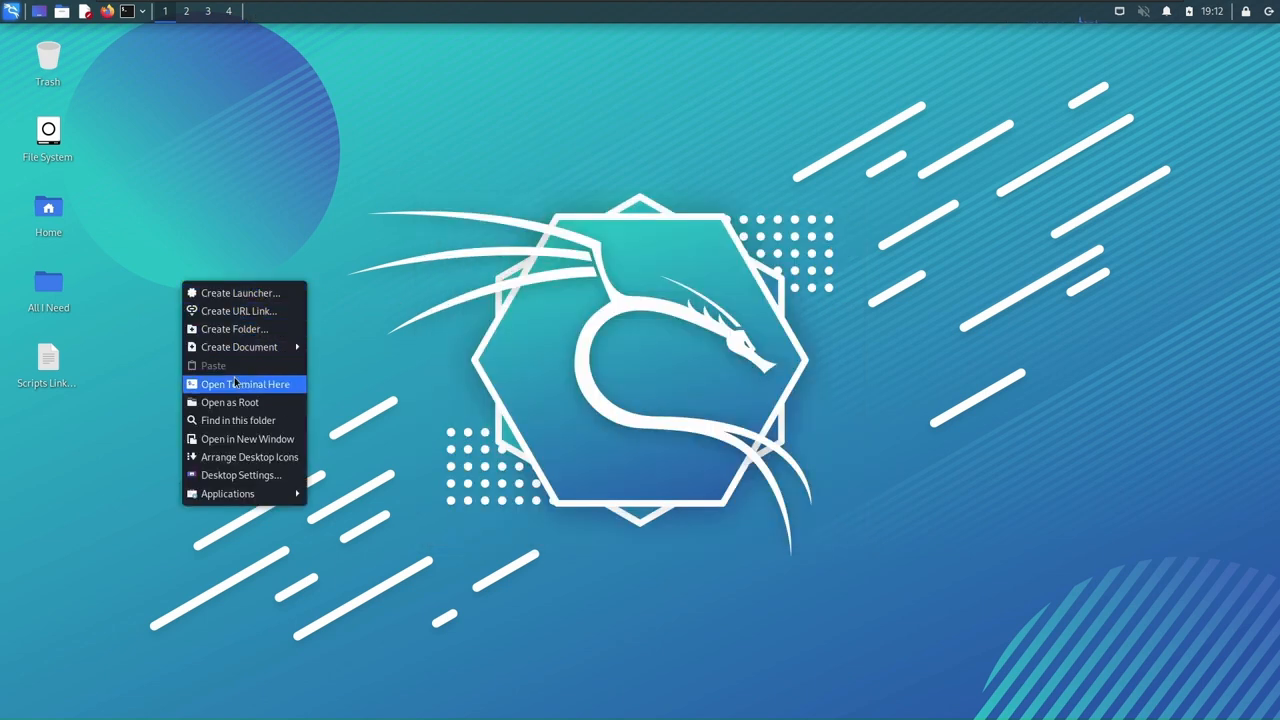
click(244, 384)
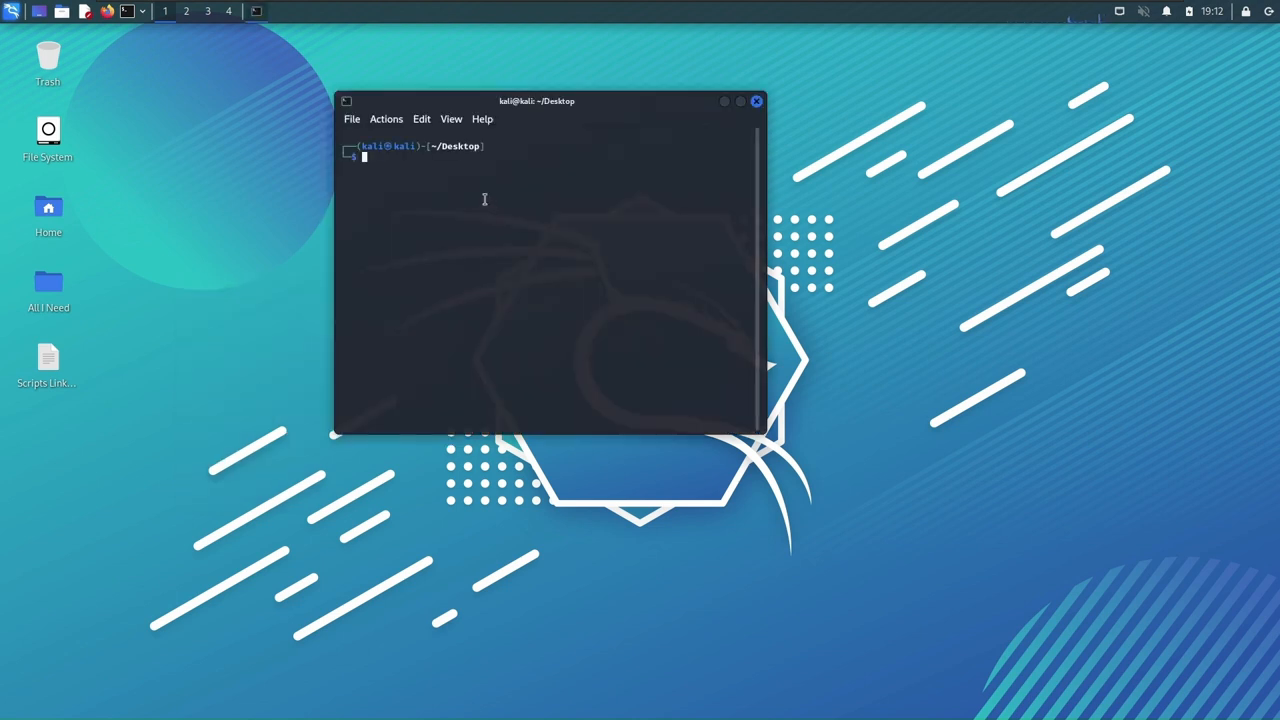
text(git clone https://github.com/Benjy-cyber/MITMf-for-Kali-2022)
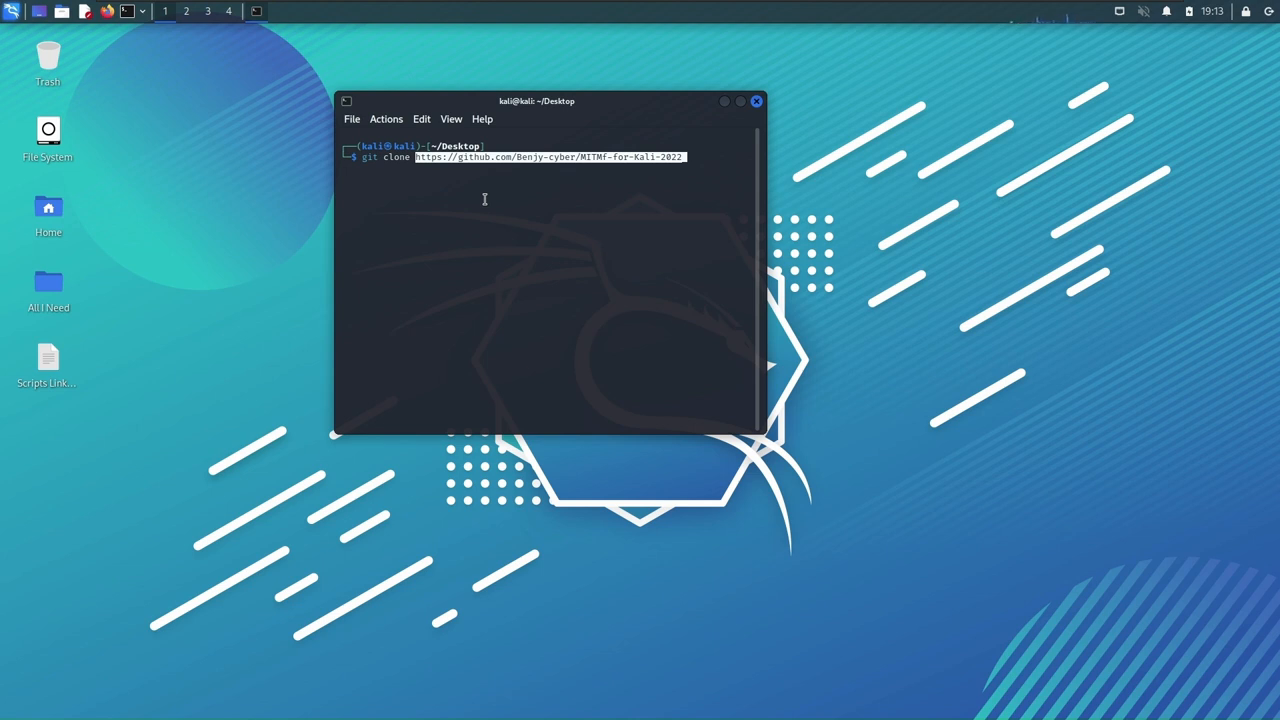
key(Return)
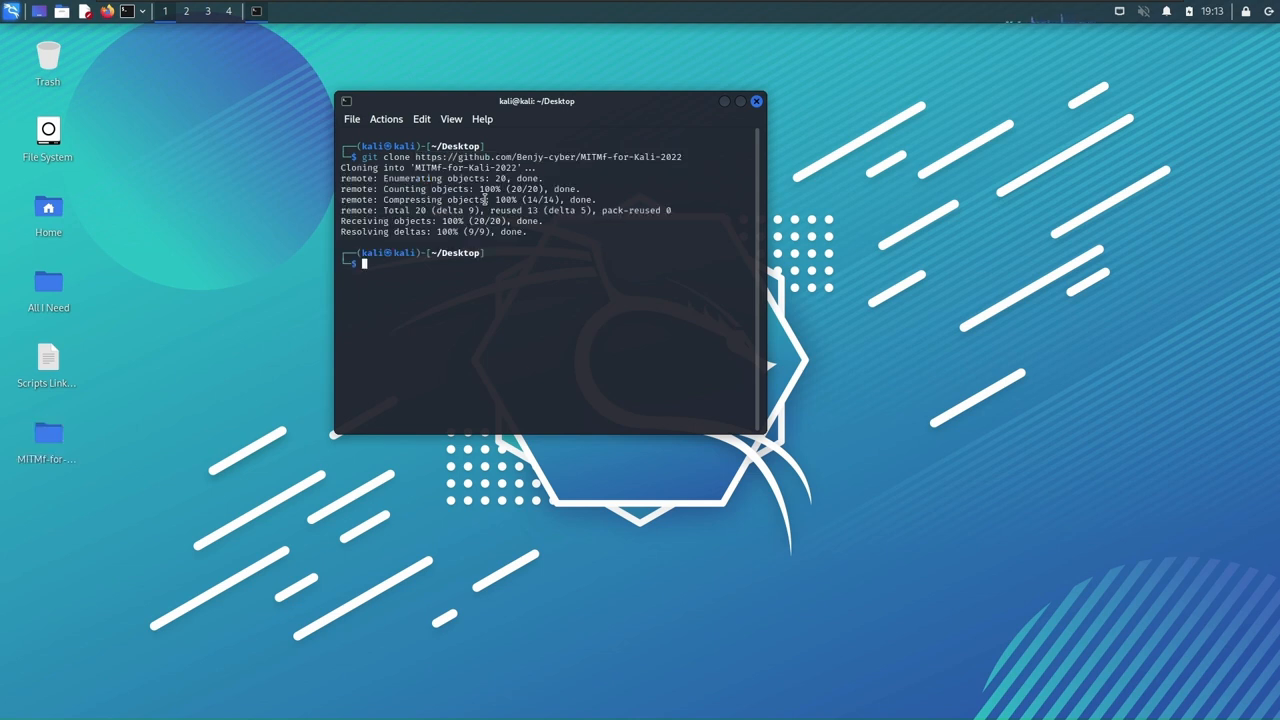
mouse_move(700, 80)
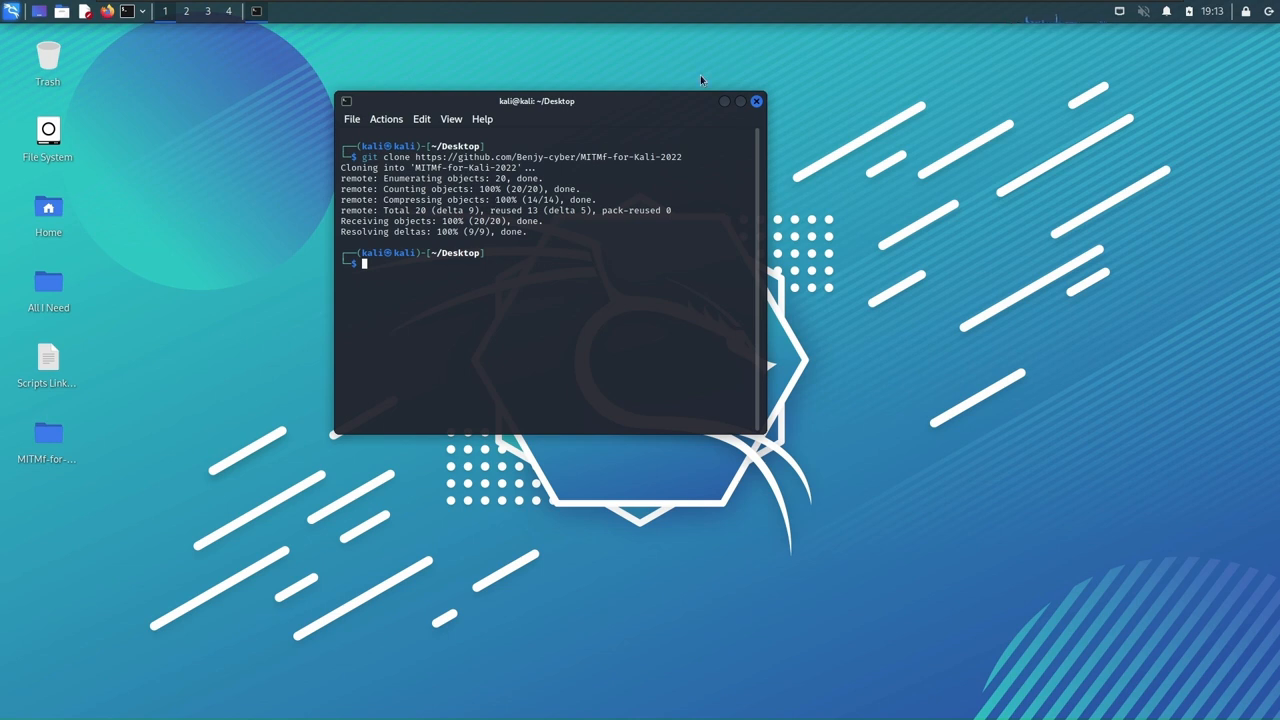
Browse into the cloned MITMf-for-Kali-2022 folder in Thunar.
click(756, 100)
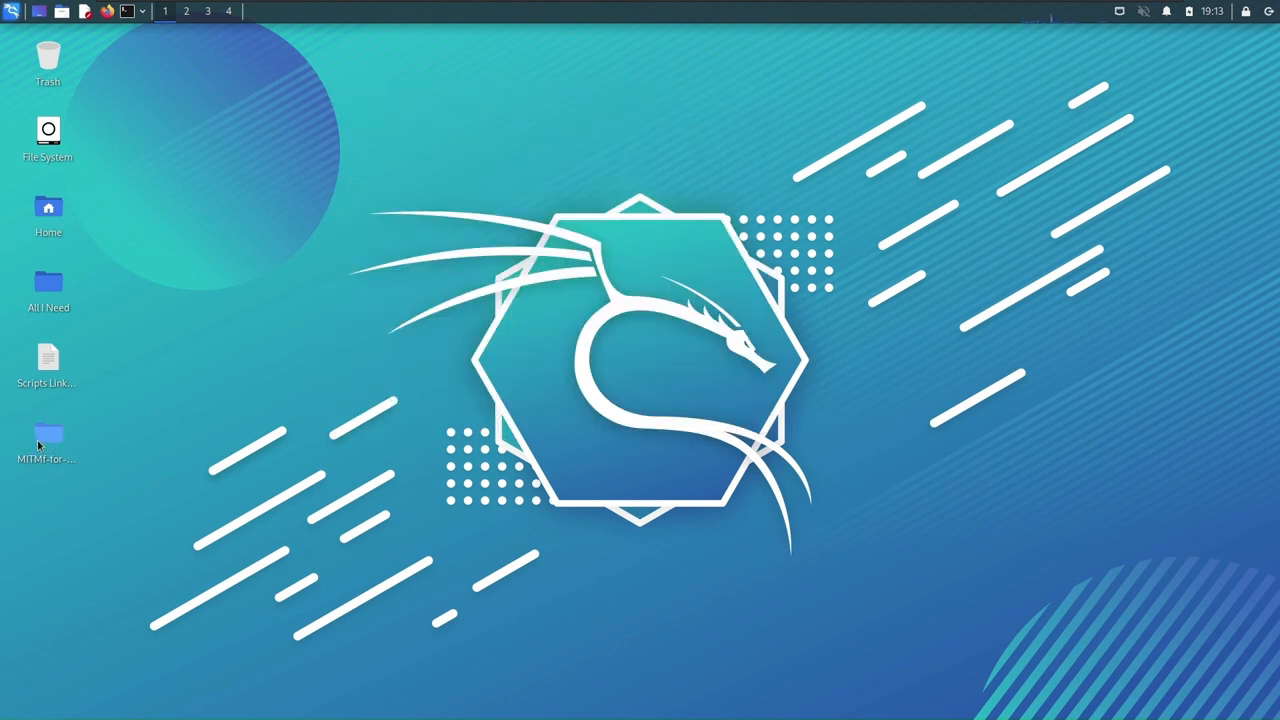
double_click(48, 436)
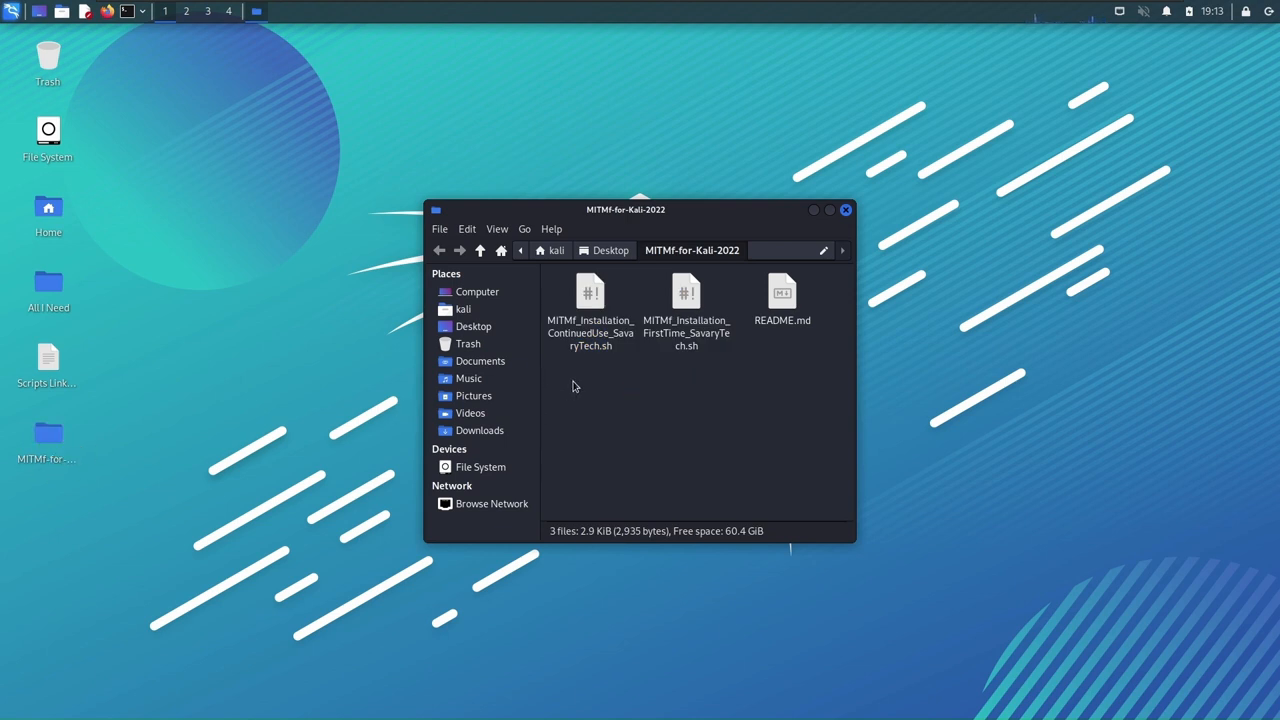
drag(596, 392, 598, 456)
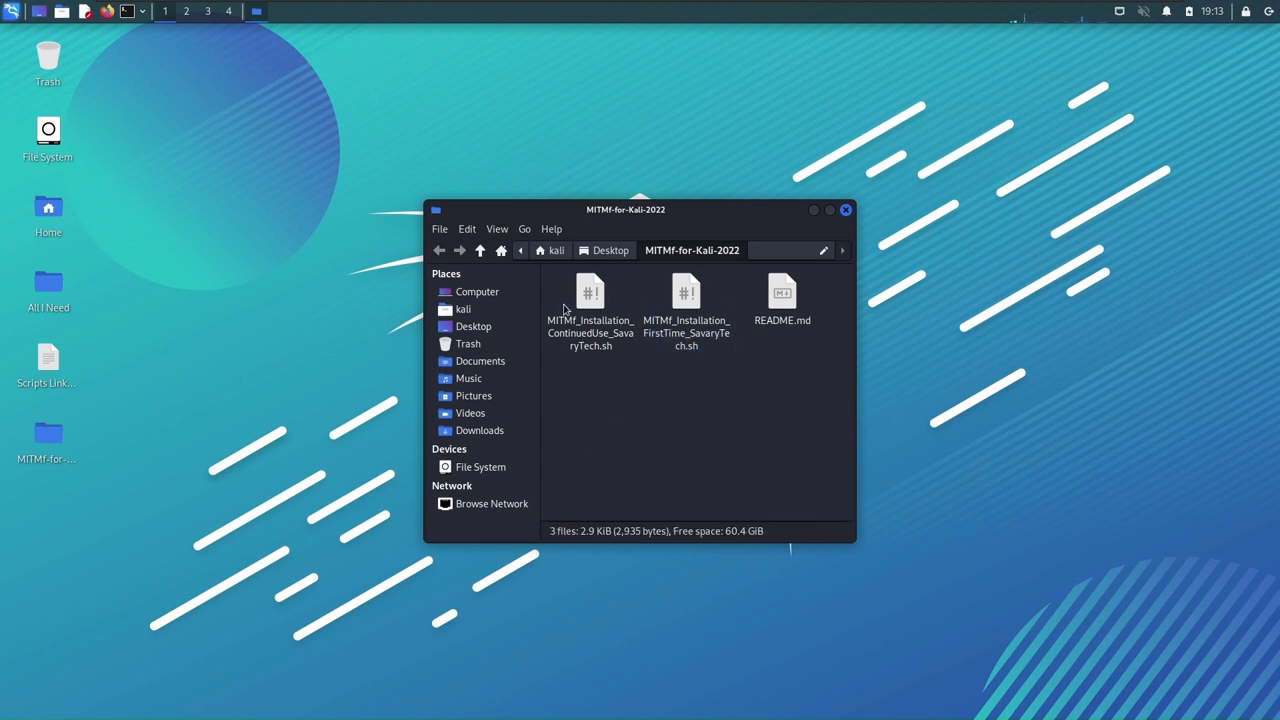
click(686, 300)
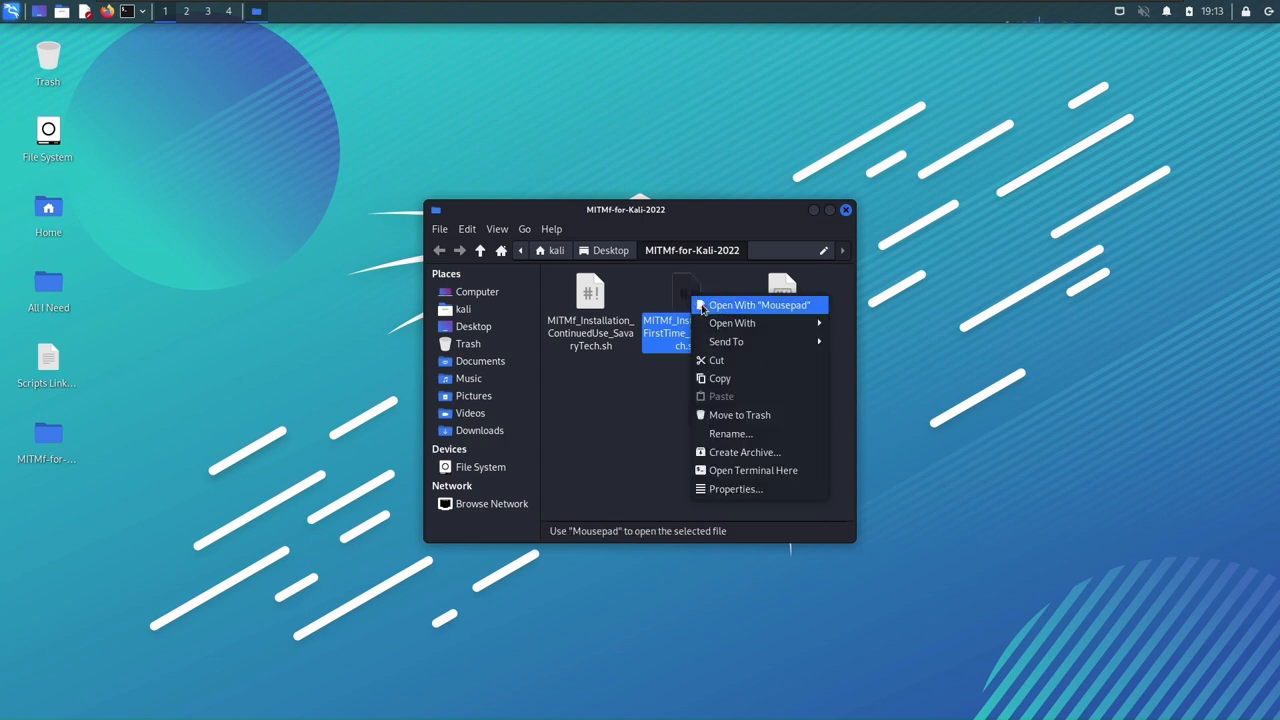
View the FirstTime installation script in Mousepad and select its pip install commands.
click(590, 296)
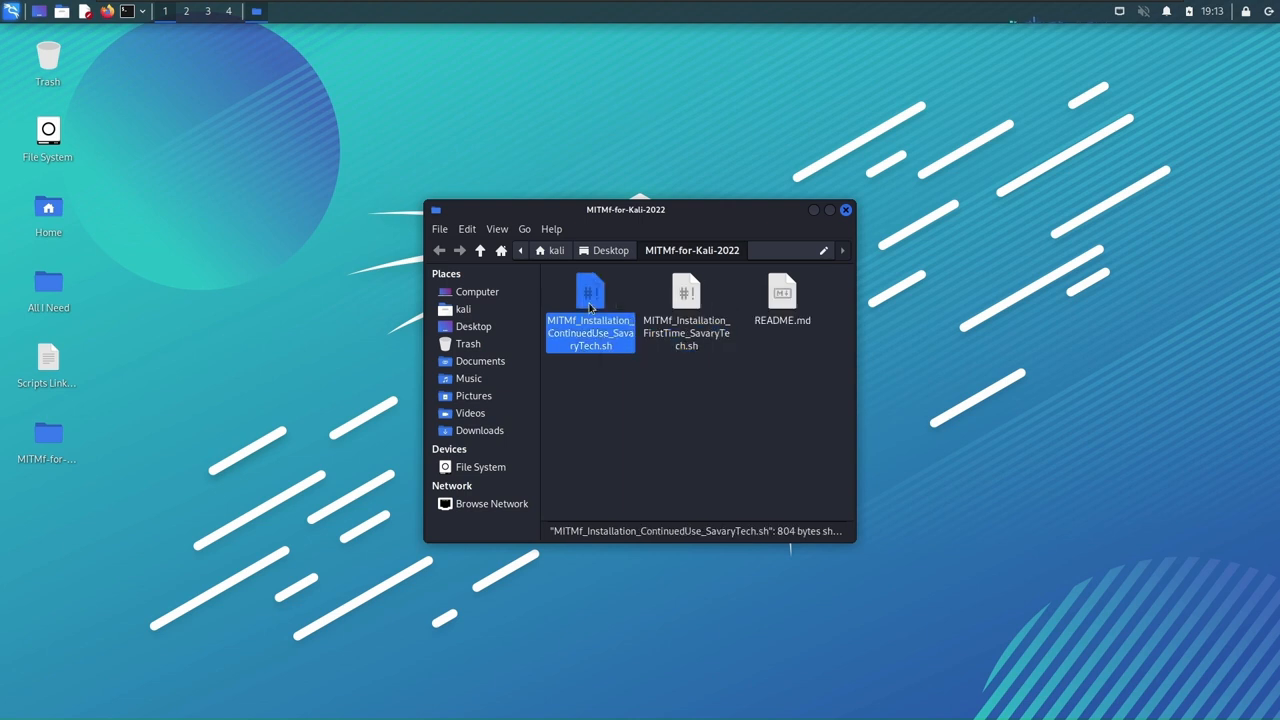
click(686, 310)
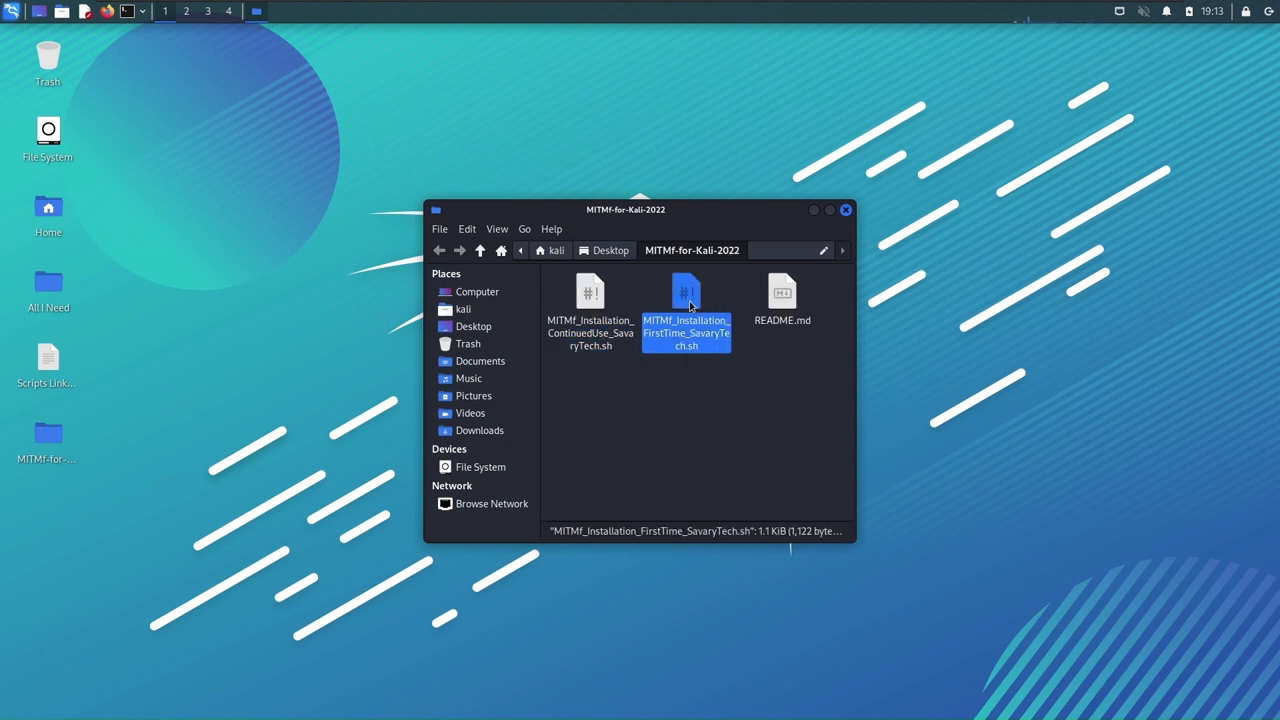
right_click(686, 310)
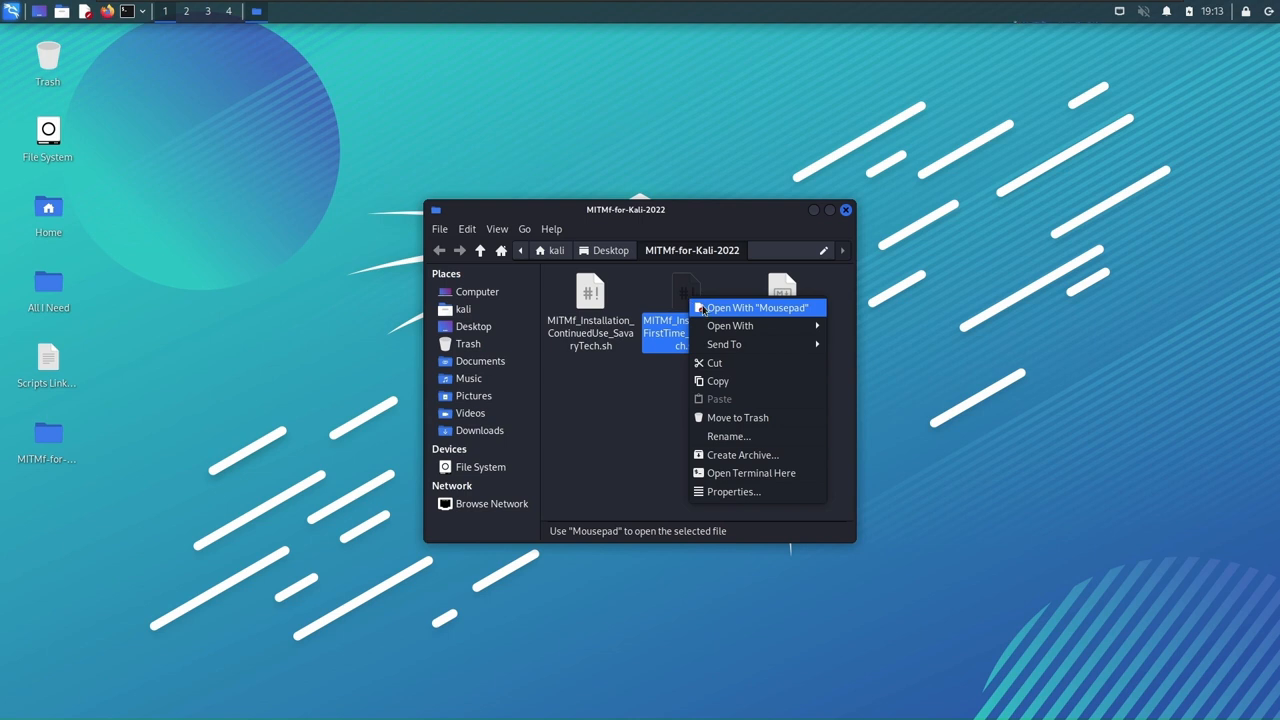
mouse_move(732, 318)
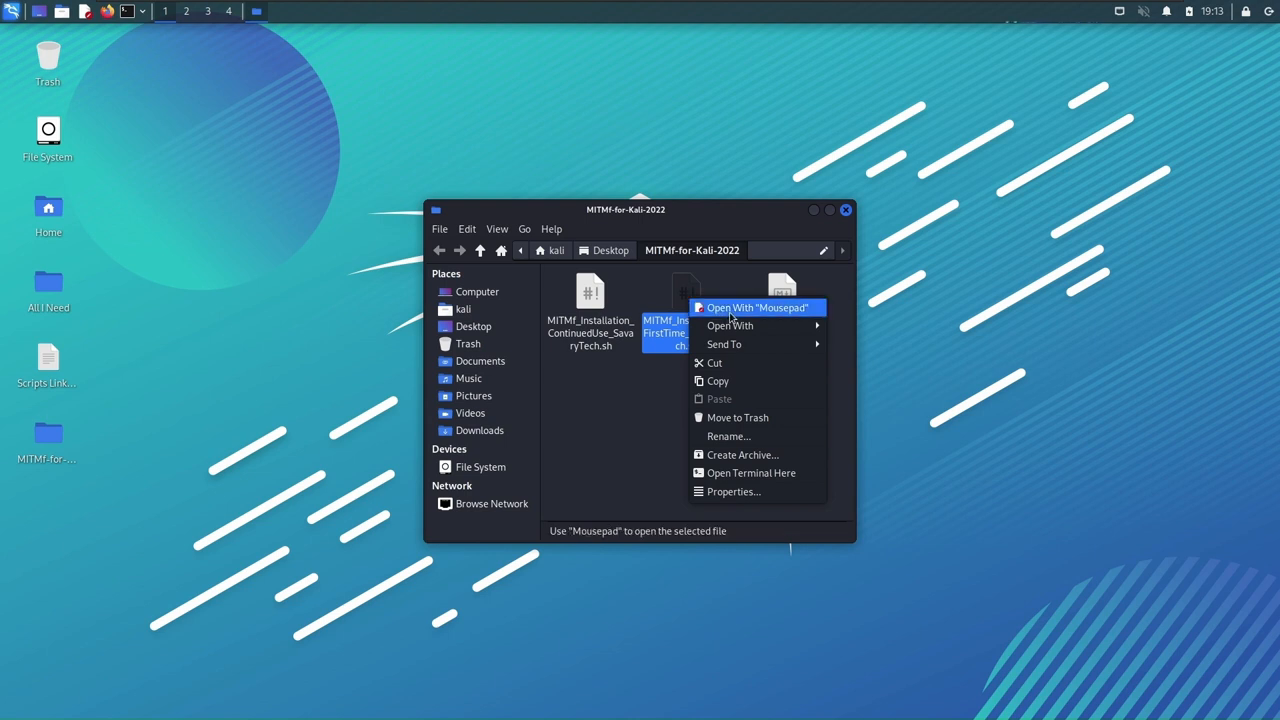
mouse_move(744, 312)
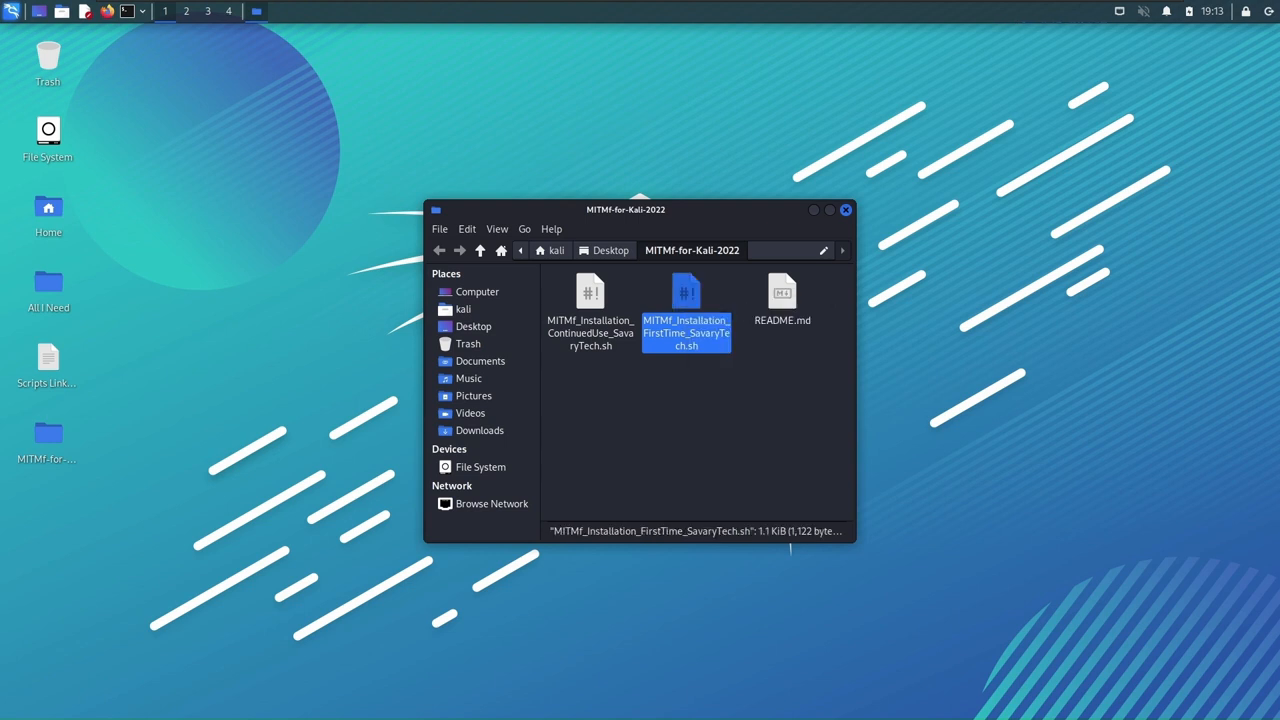
double_click(686, 310)
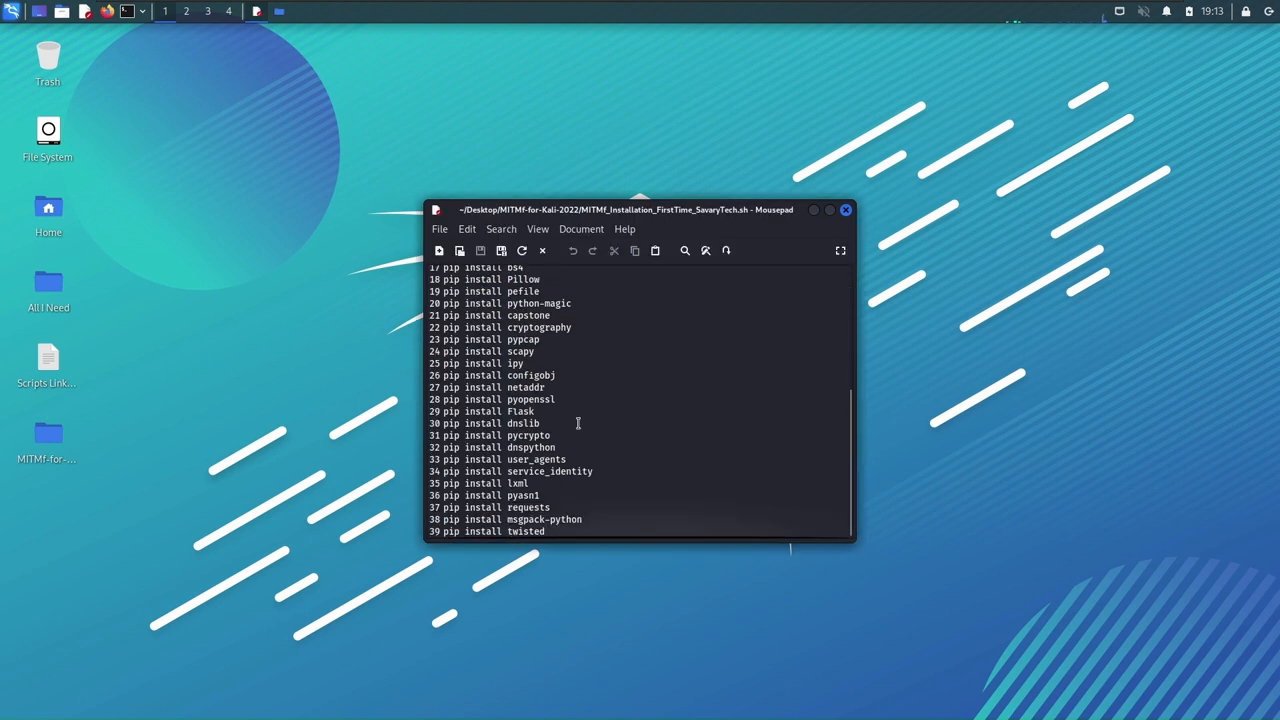
drag(508, 388, 544, 532)
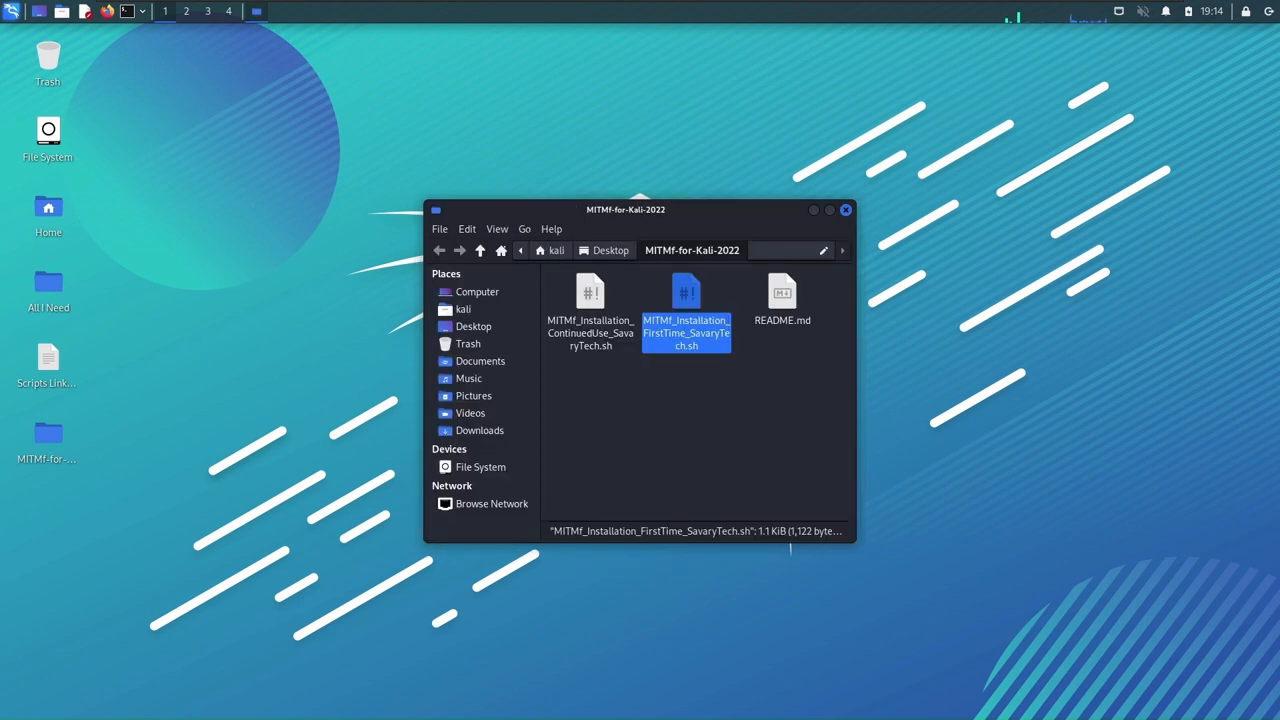
Close the MITMF-for-Kali-2022 Thunar window and bring up the desktop's actions menu.
right_click(132, 384)
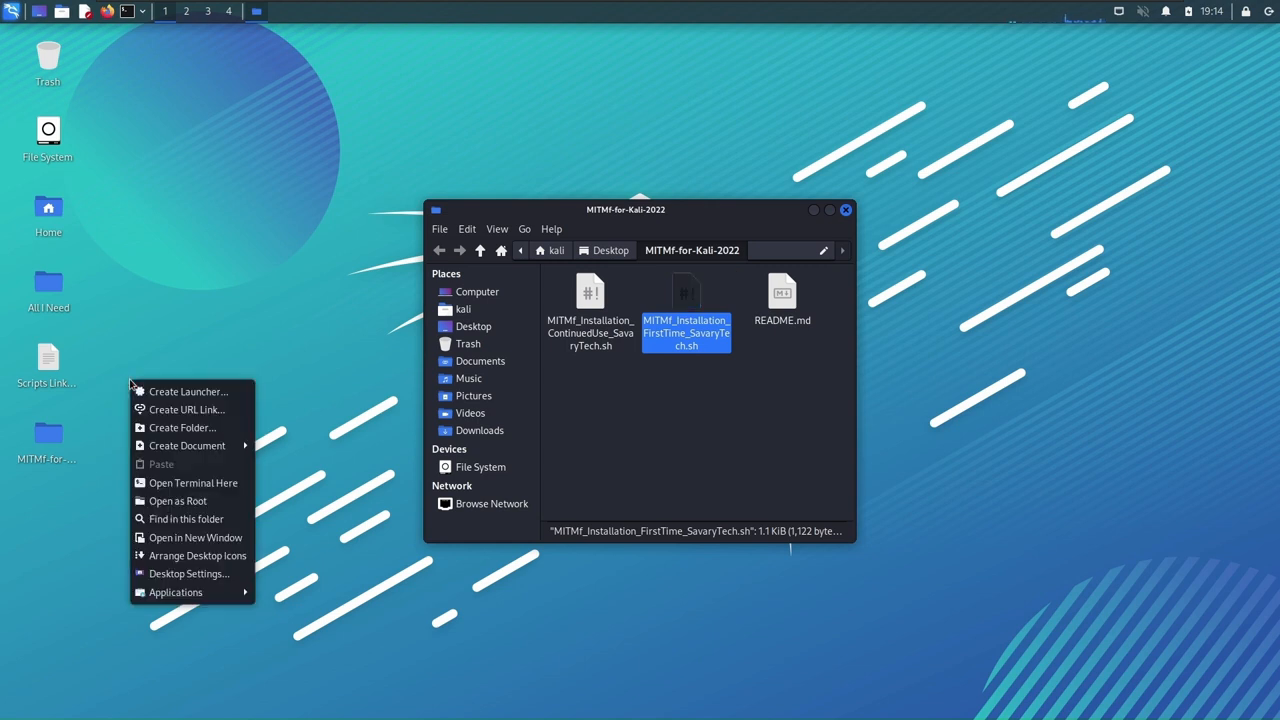
mouse_move(178, 500)
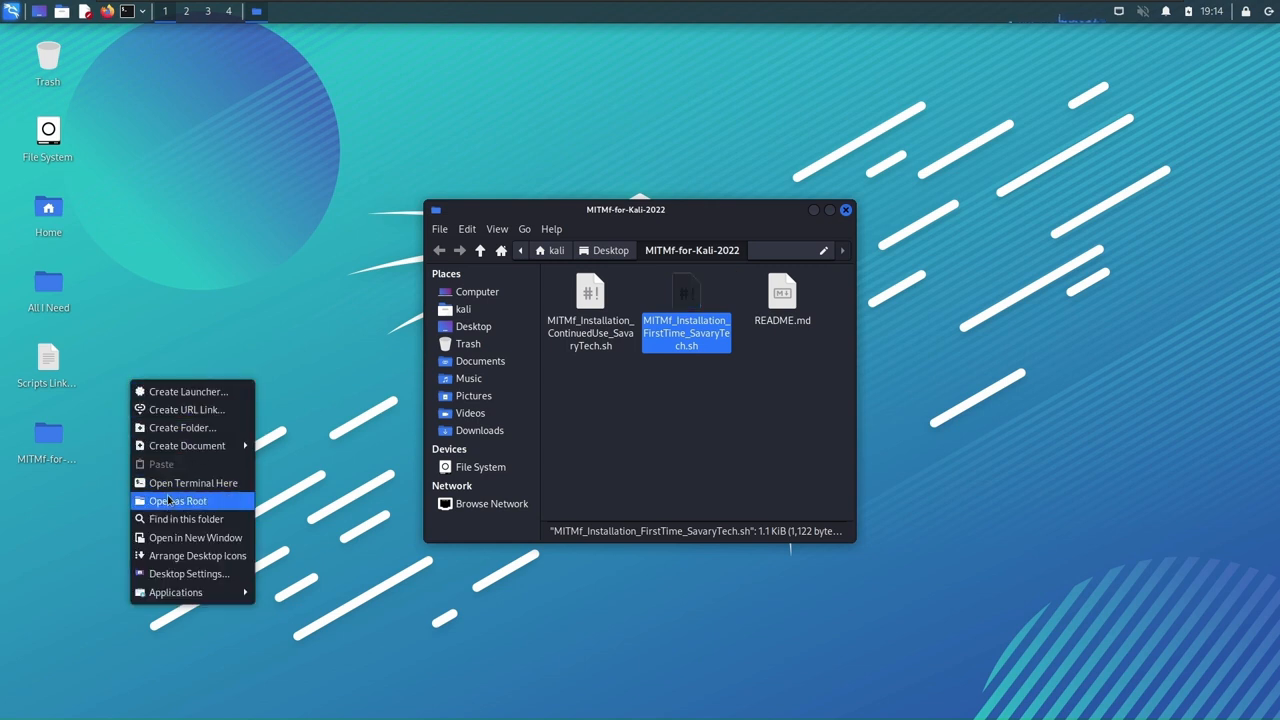
mouse_move(836, 214)
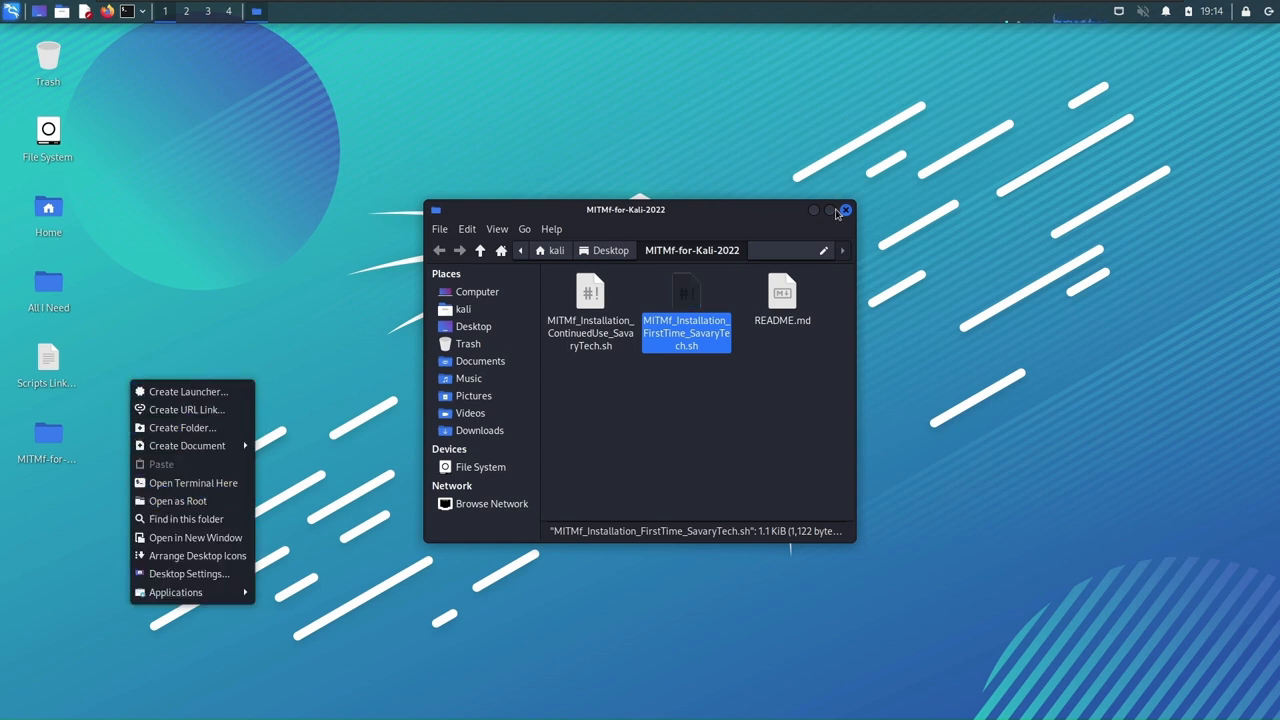
click(844, 210)
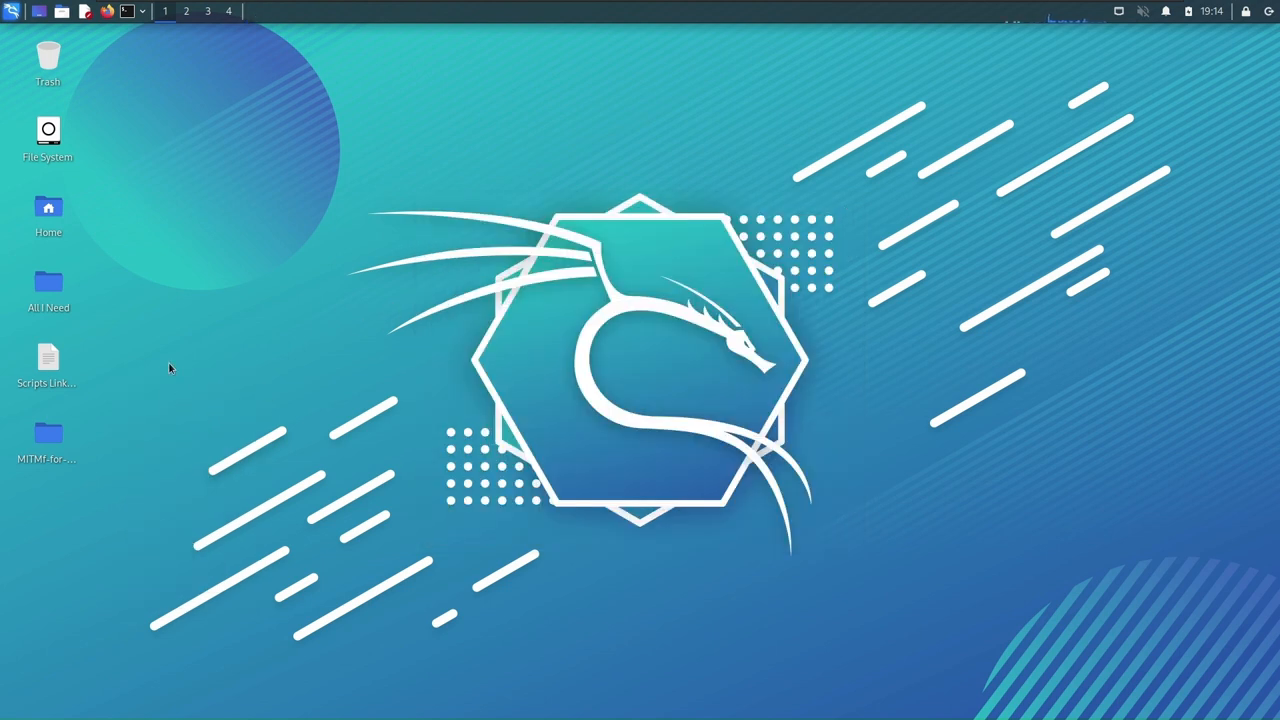
right_click(170, 368)
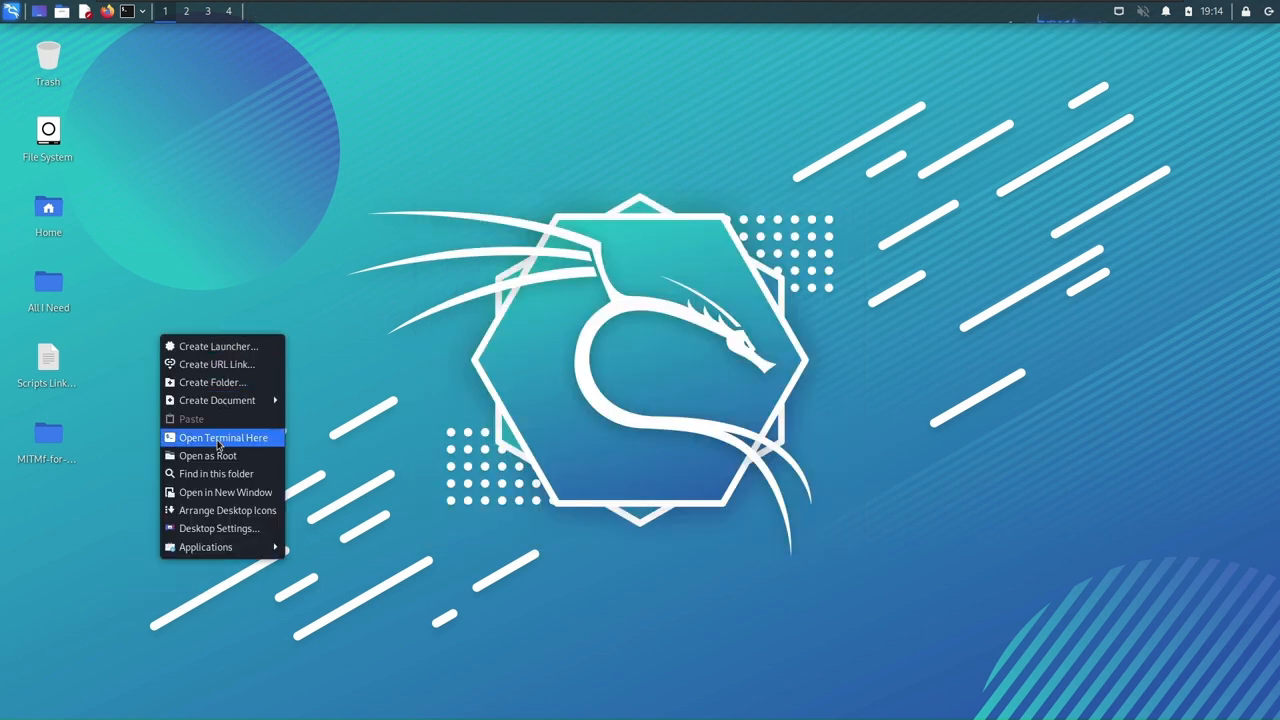
Paste the FirstTime script commands into a Desktop terminal and let the MITMf virtualenv install run.
click(224, 436)
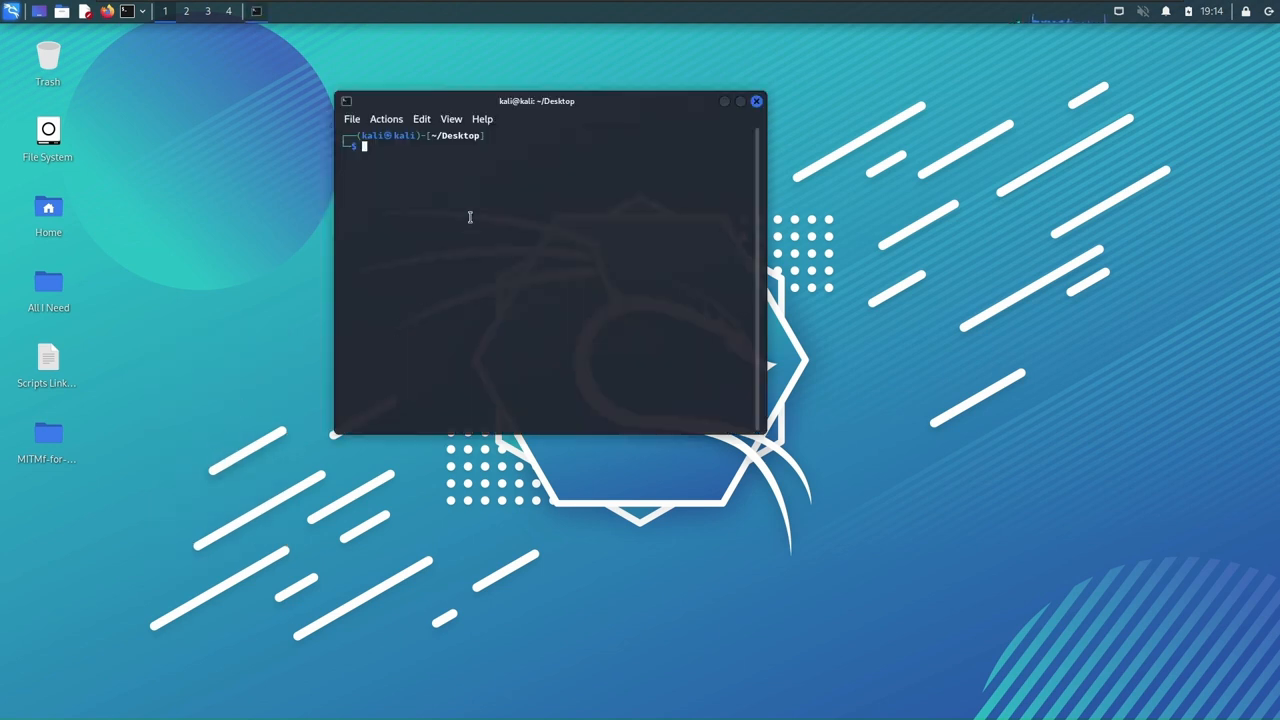
mouse_move(512, 244)
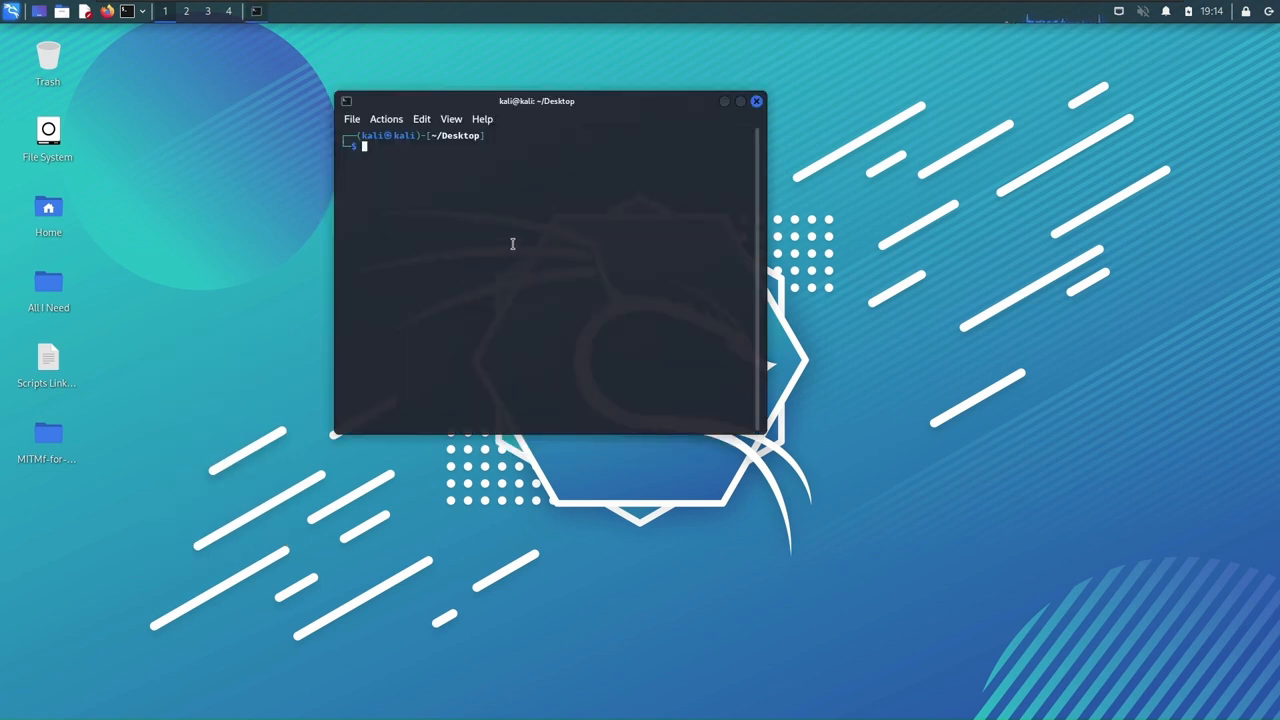
right_click(512, 244)
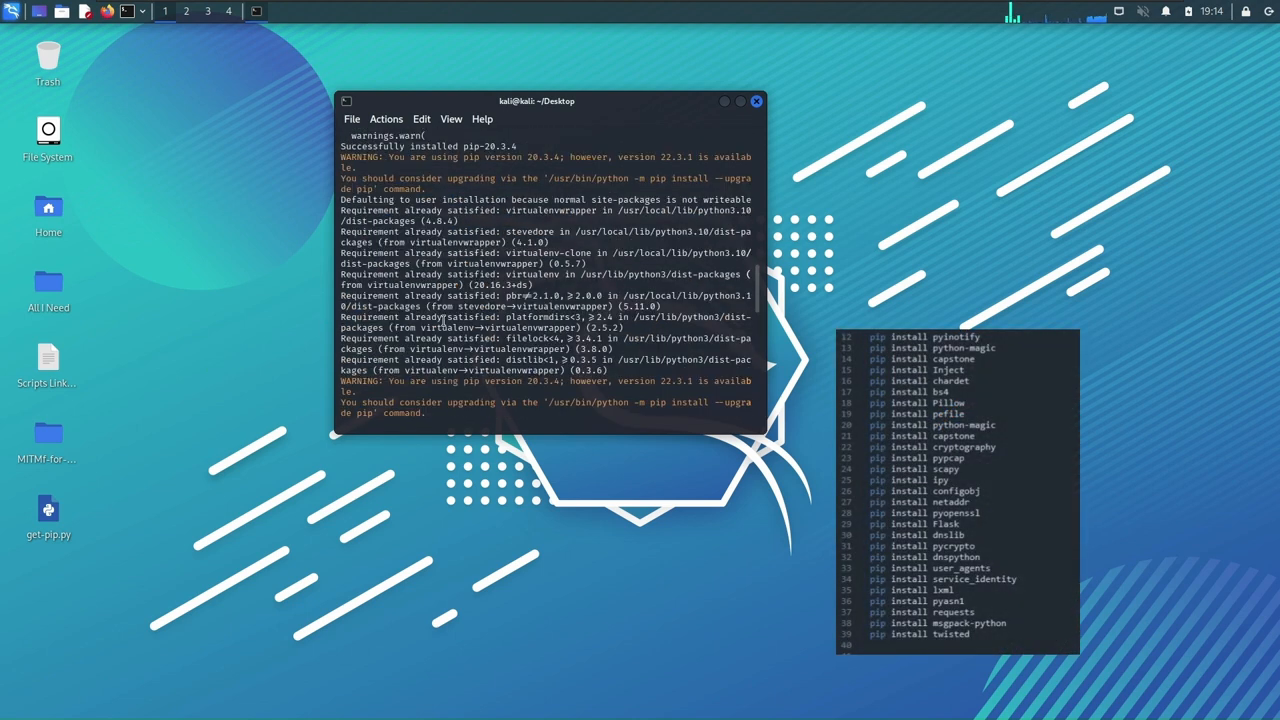
mouse_move(48, 440)
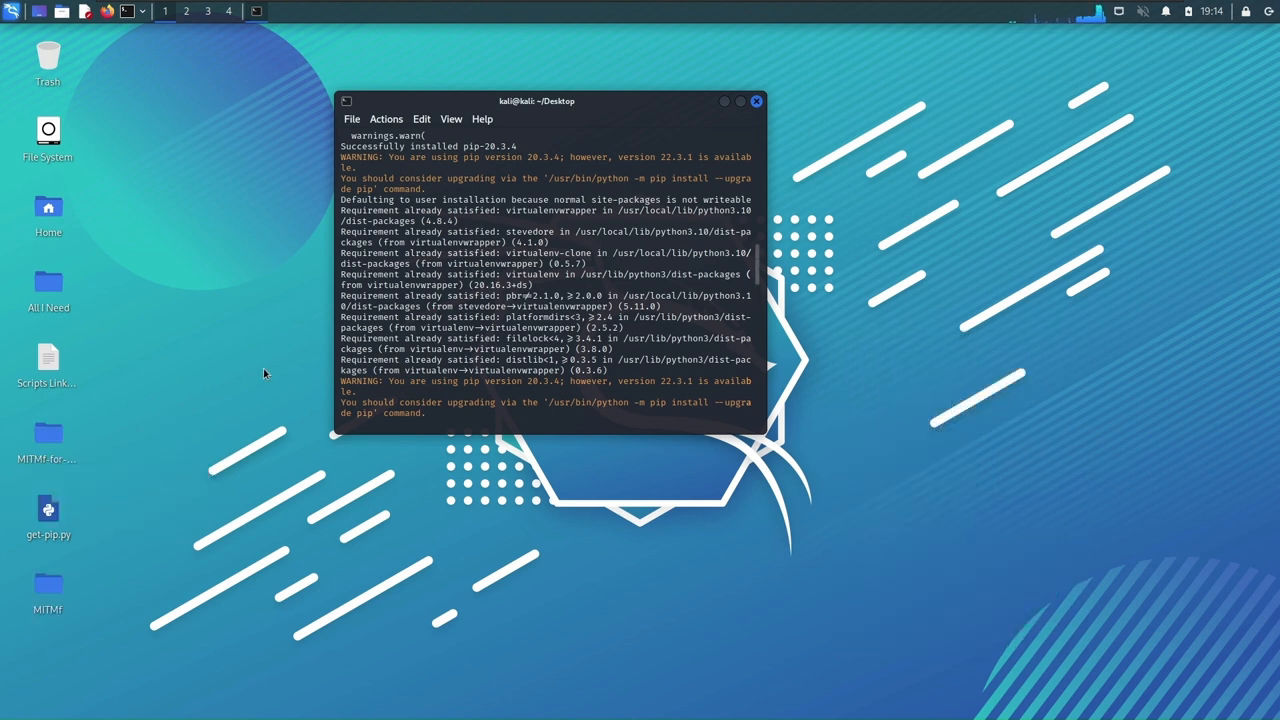
mouse_move(264, 548)
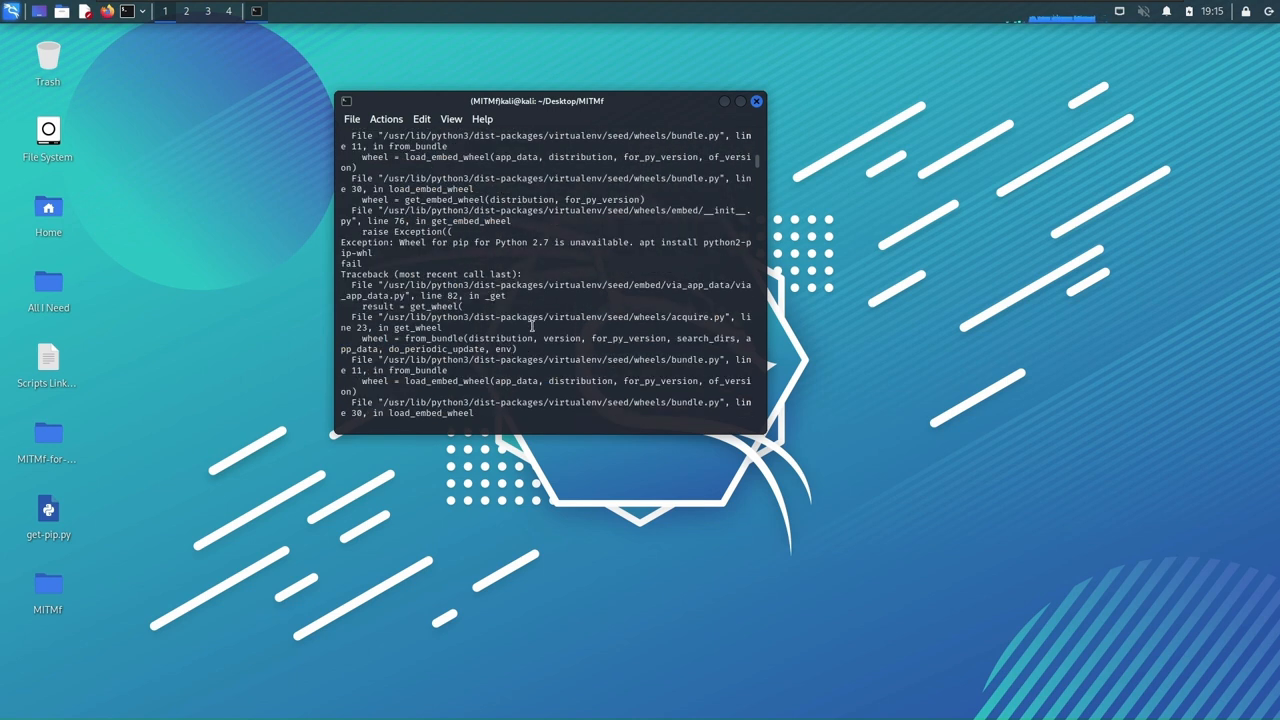
scroll(down, 3)
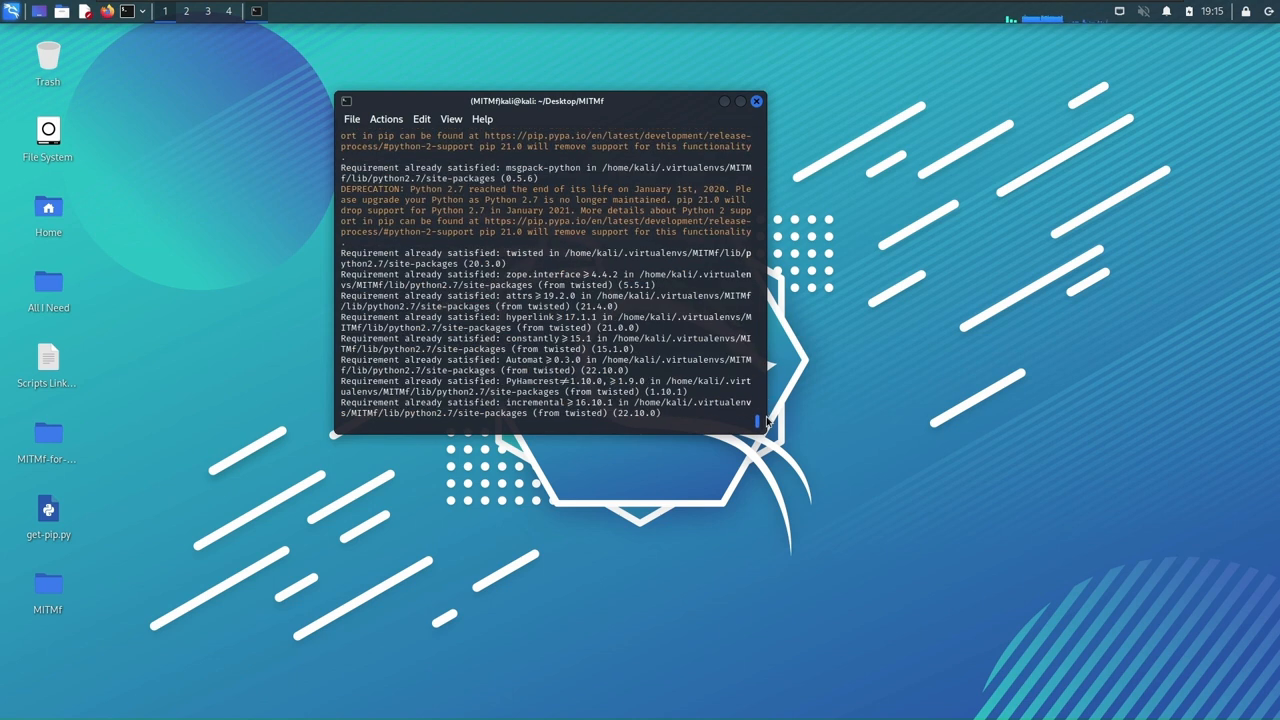
Launch MITMf with python2.7 mitmf.py -v, then start sudo su for a root shell.
scroll(down, 3)
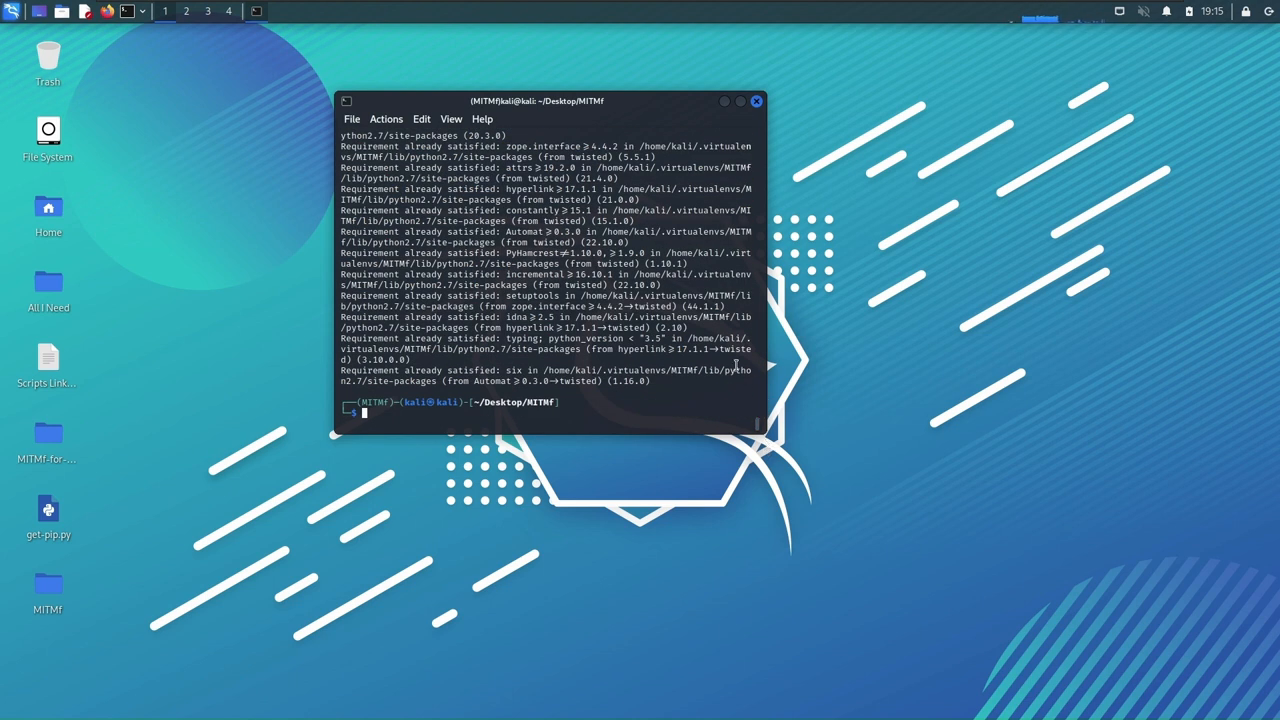
text(python2.7 mitmf.py -v)
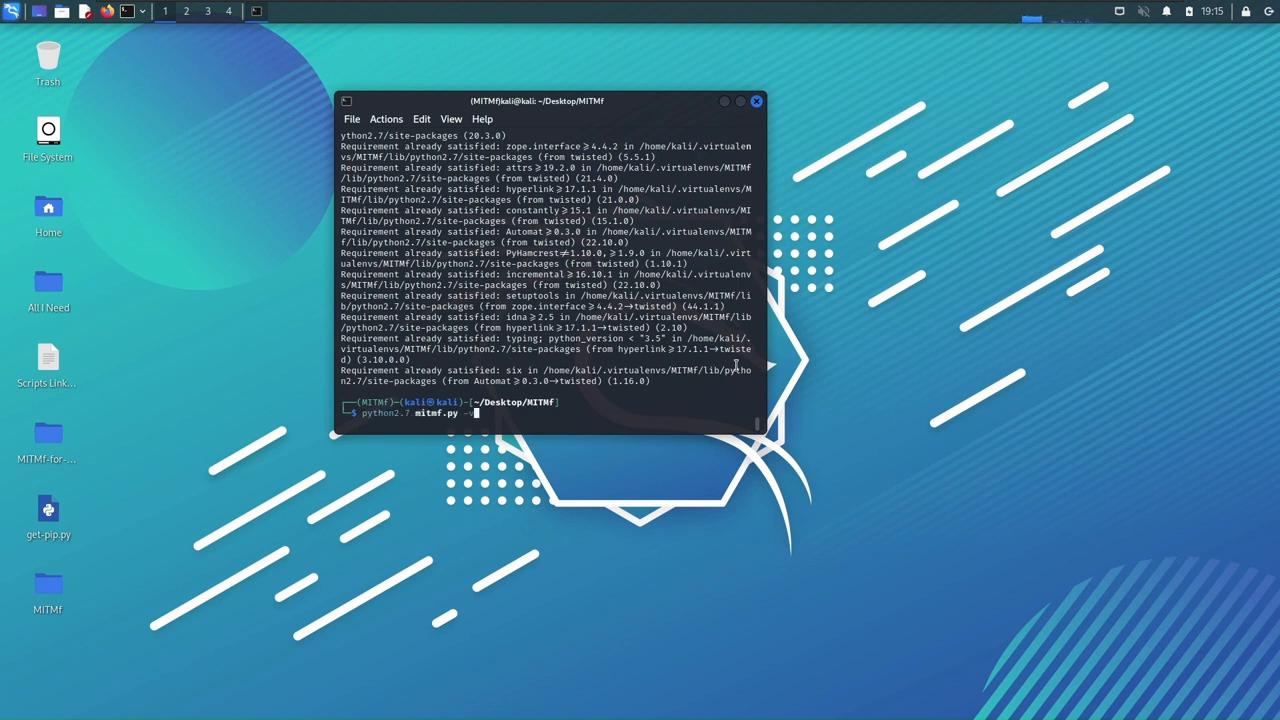
mouse_move(704, 308)
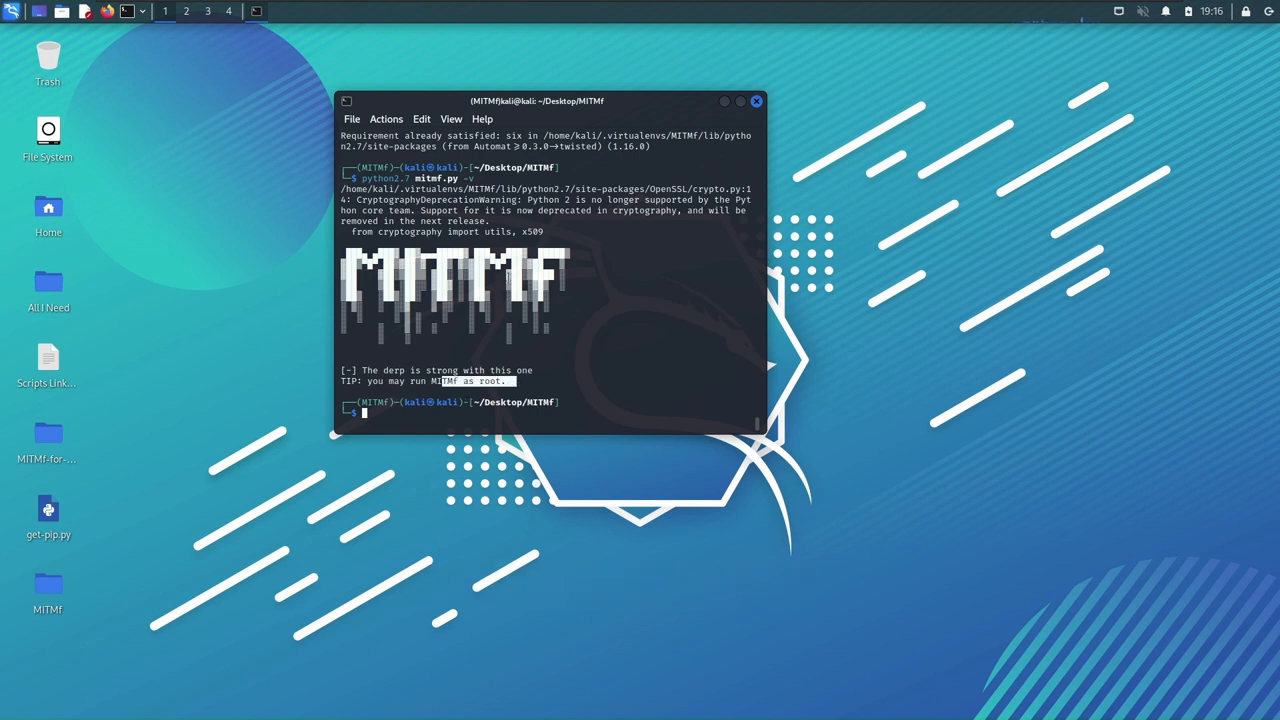
text(sudo su)
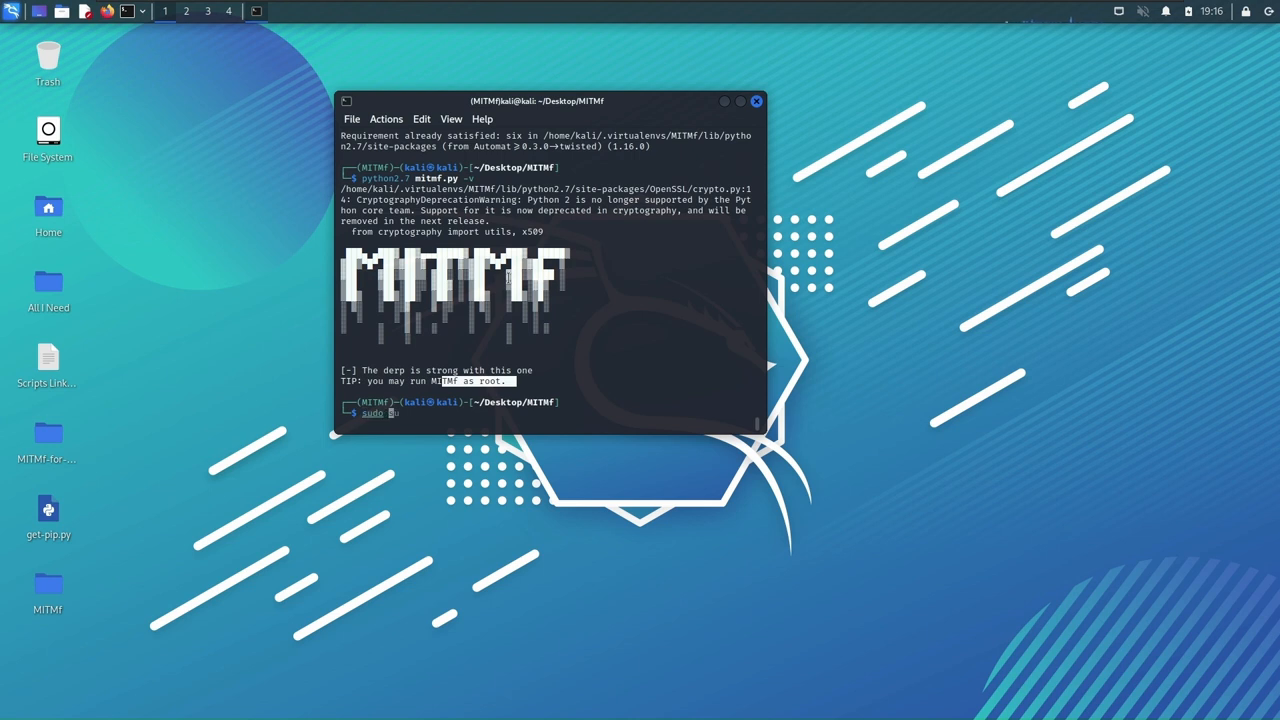
text(s)
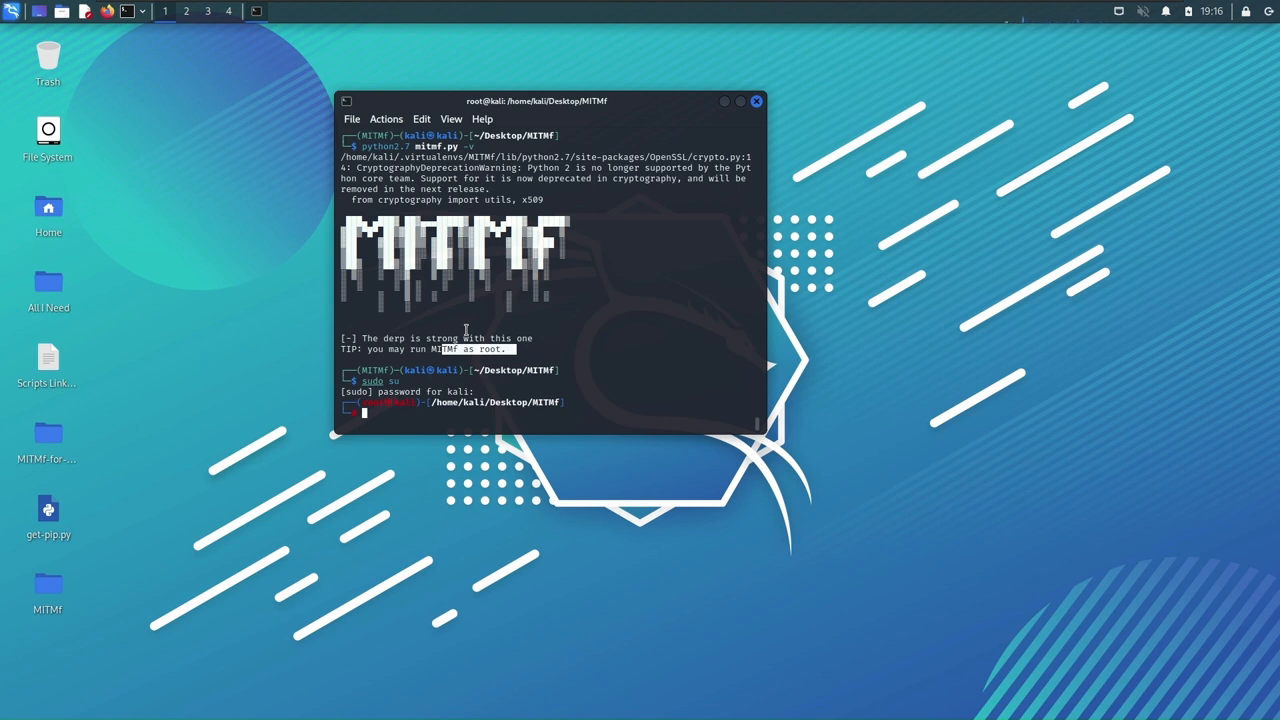
mouse_move(756, 100)
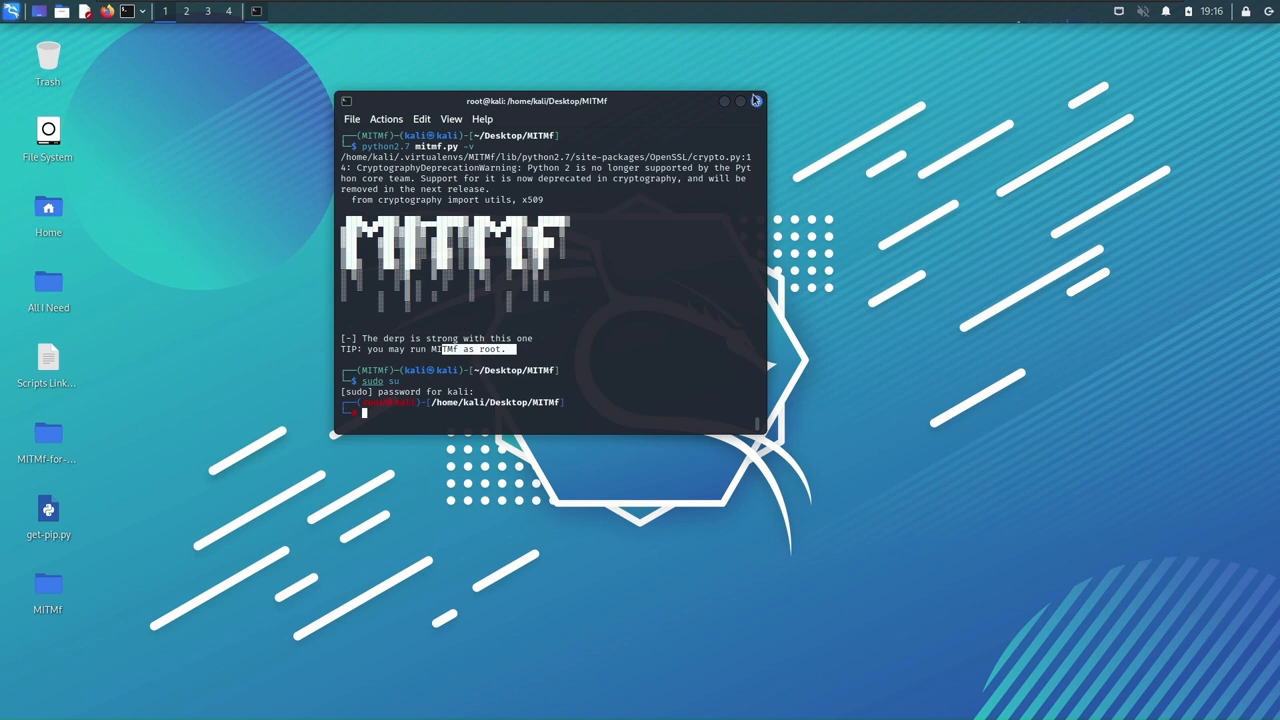
Minimise the root terminal and open the MITMf desktop folder in Thunar with its actions menu.
click(756, 100)
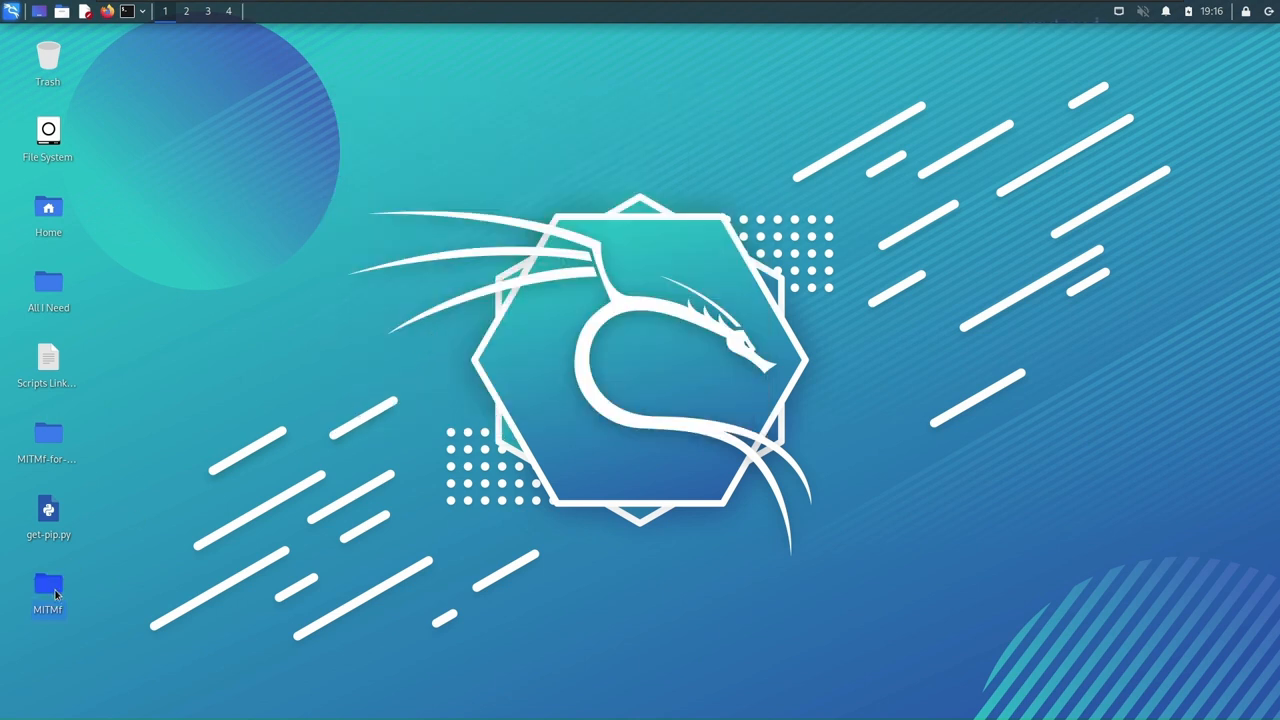
double_click(48, 590)
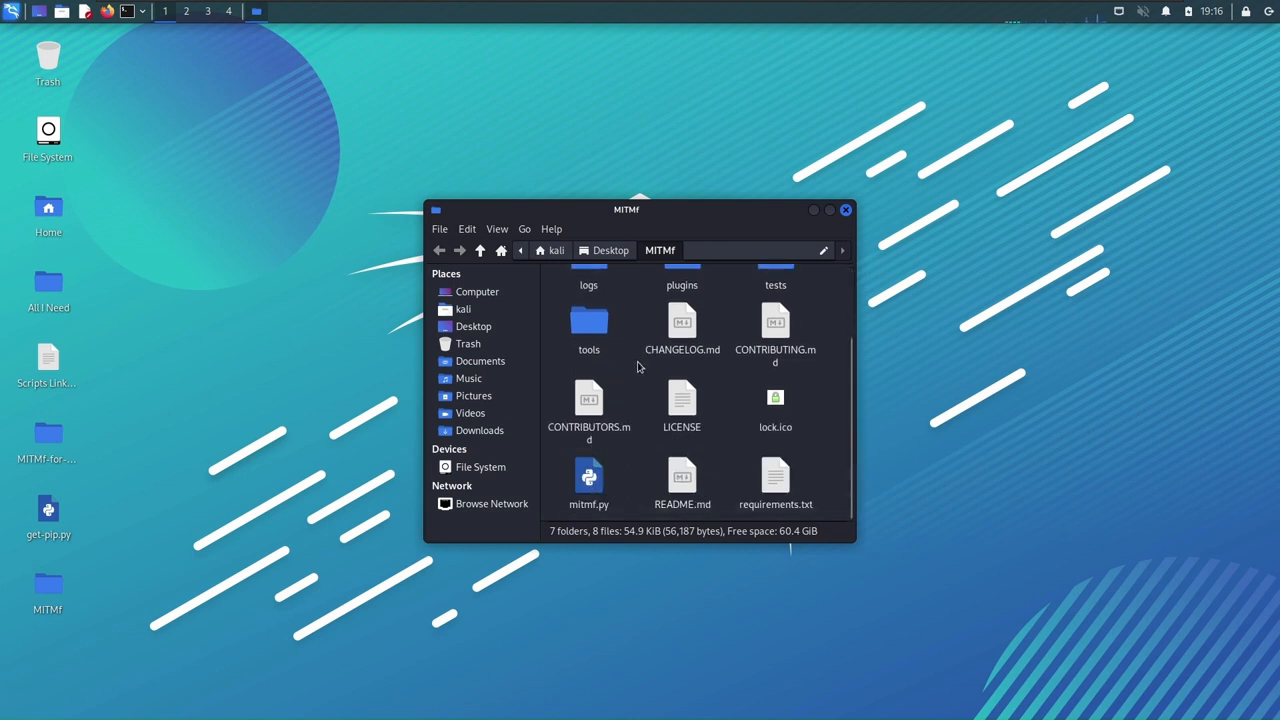
right_click(638, 368)
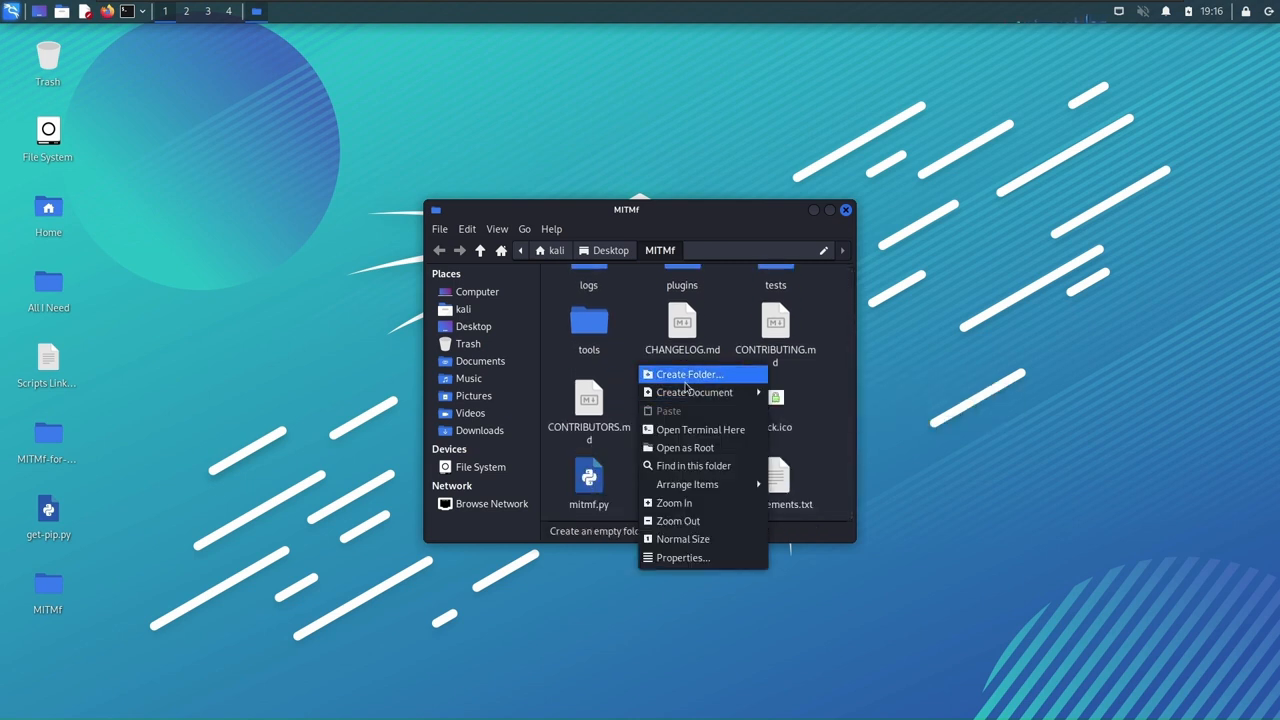
mouse_move(694, 392)
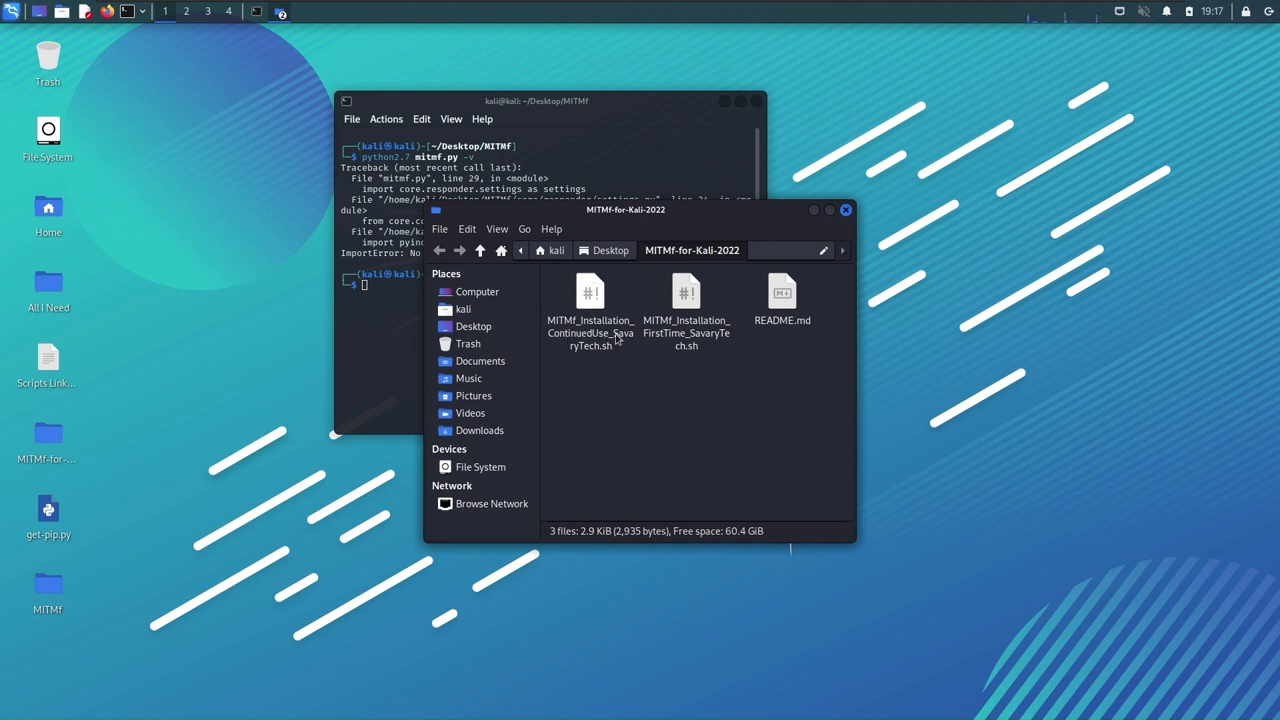
View the ContinuedUse script in Mousepad and paste its pip install commands into the MITMf terminal.
right_click(590, 320)
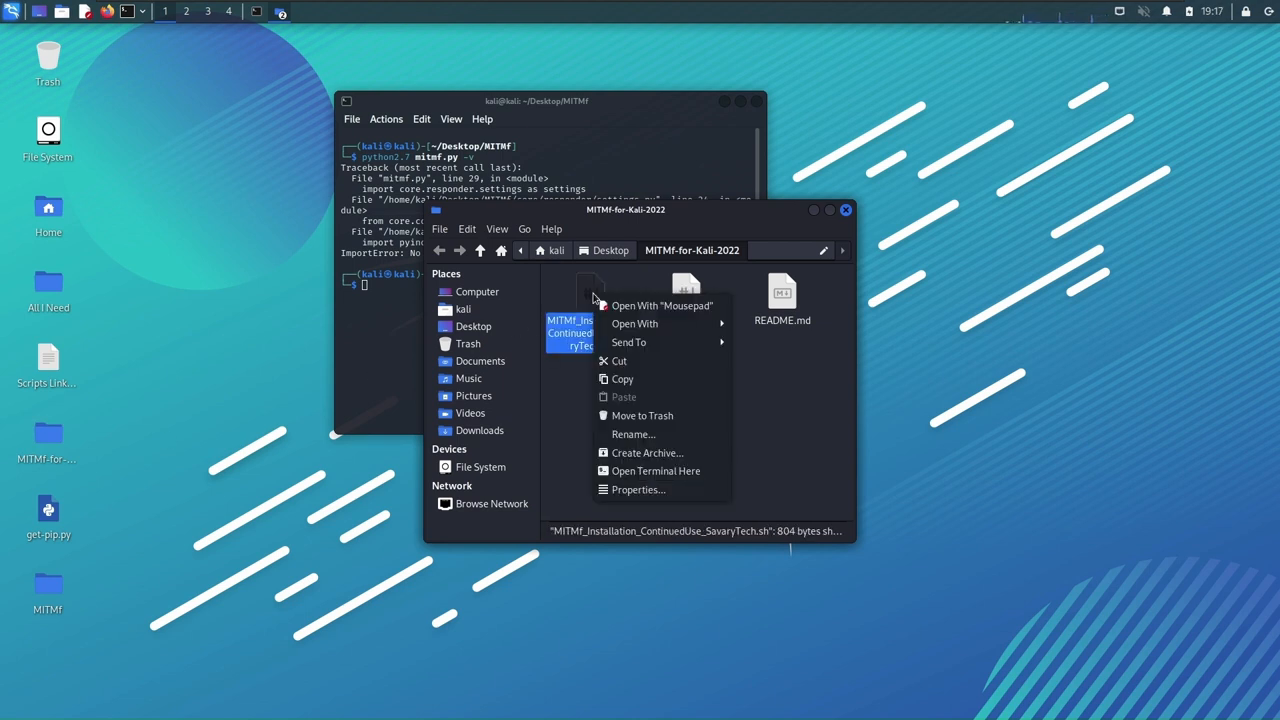
click(660, 304)
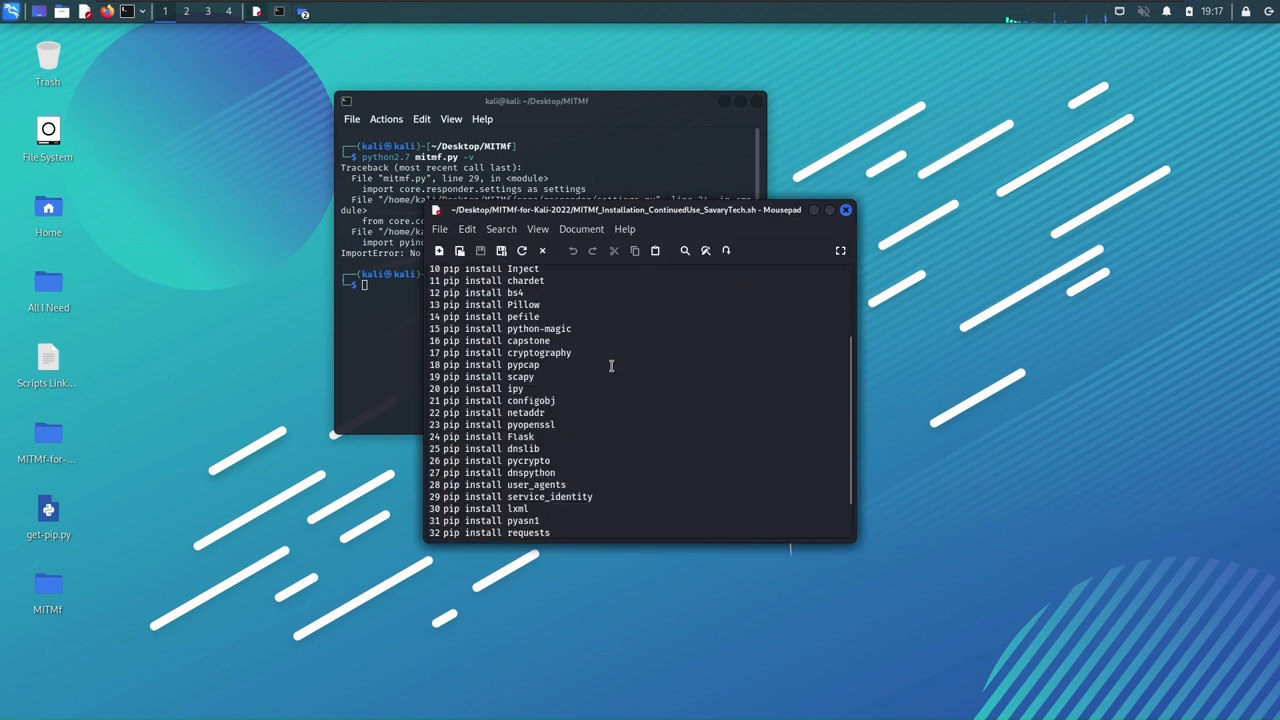
scroll(down, 3)
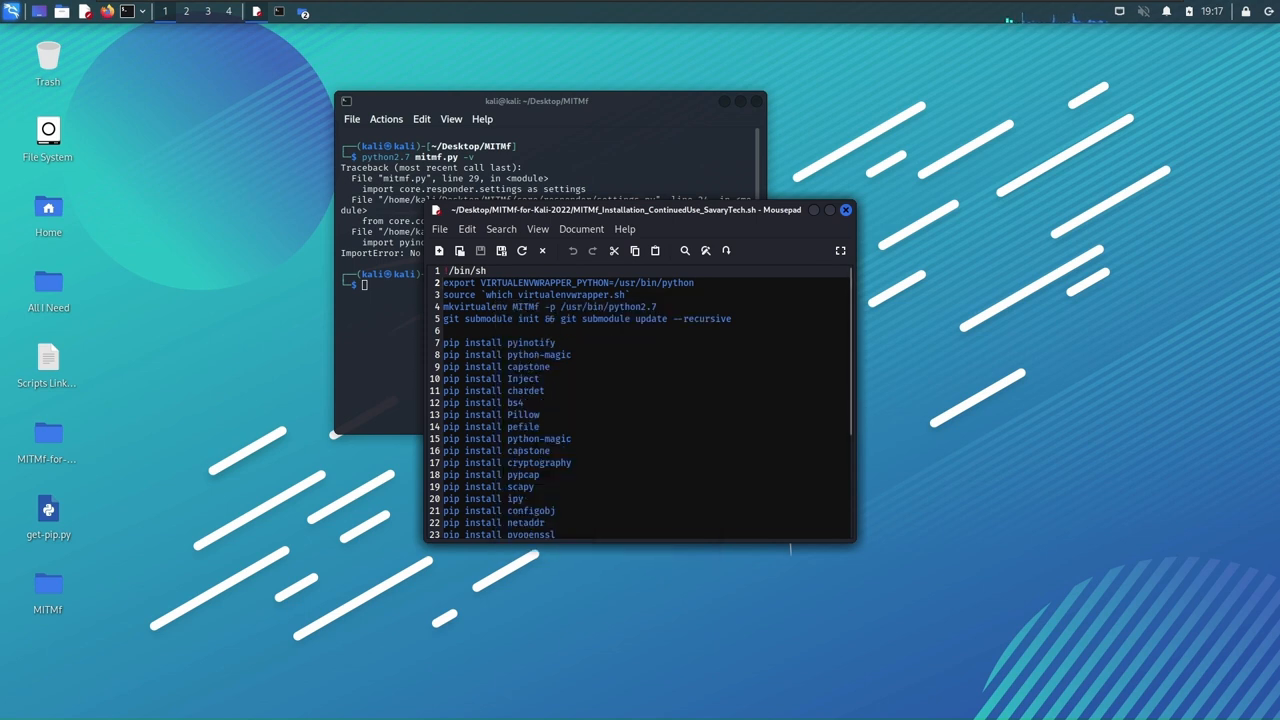
click(536, 100)
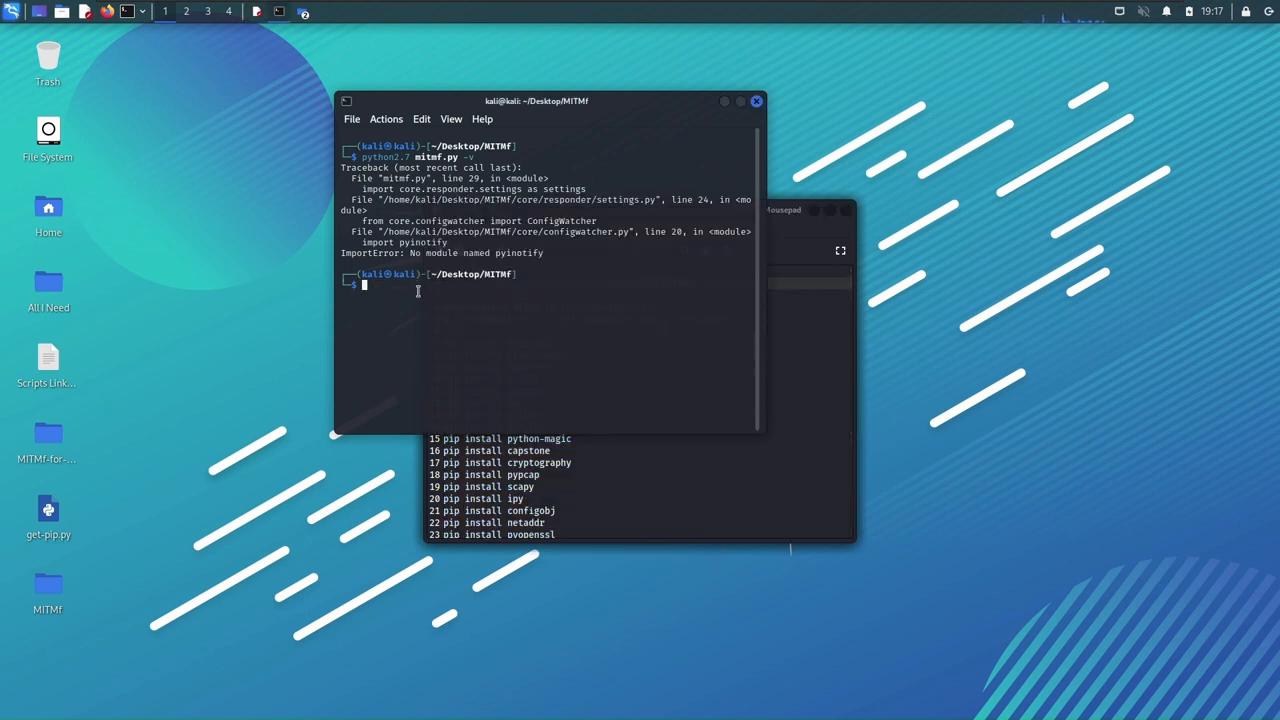
key(Return)
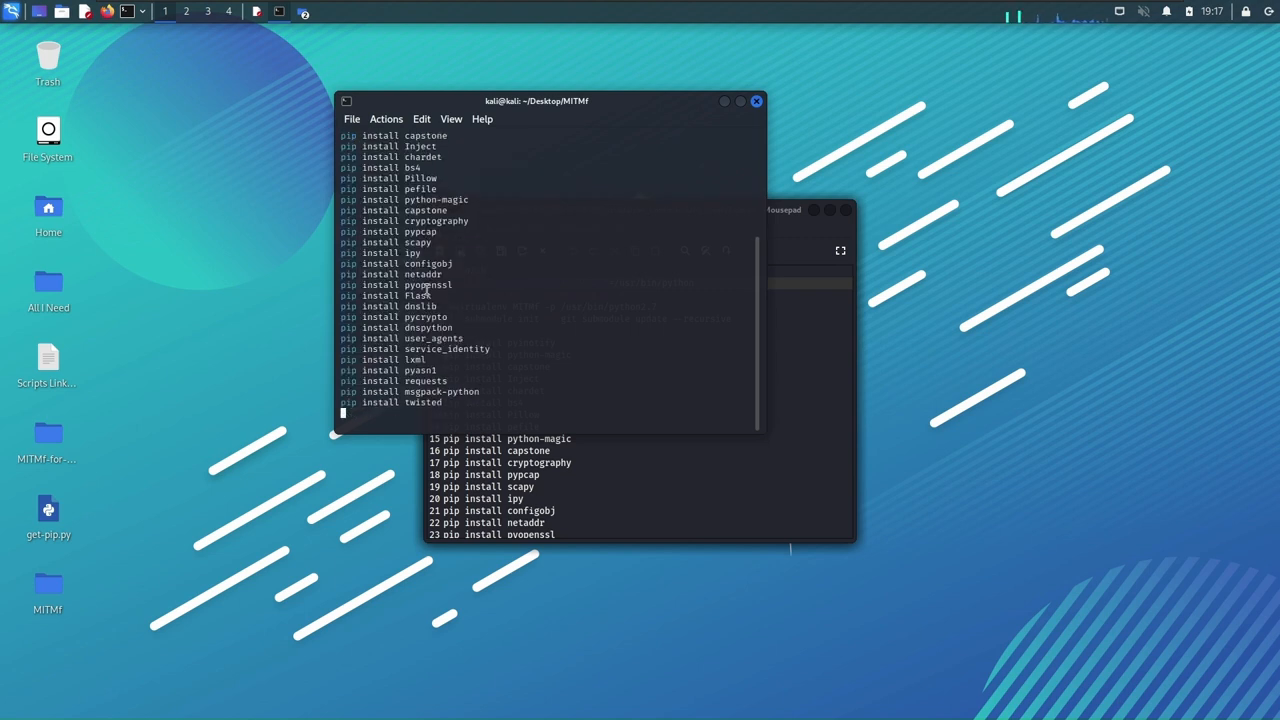